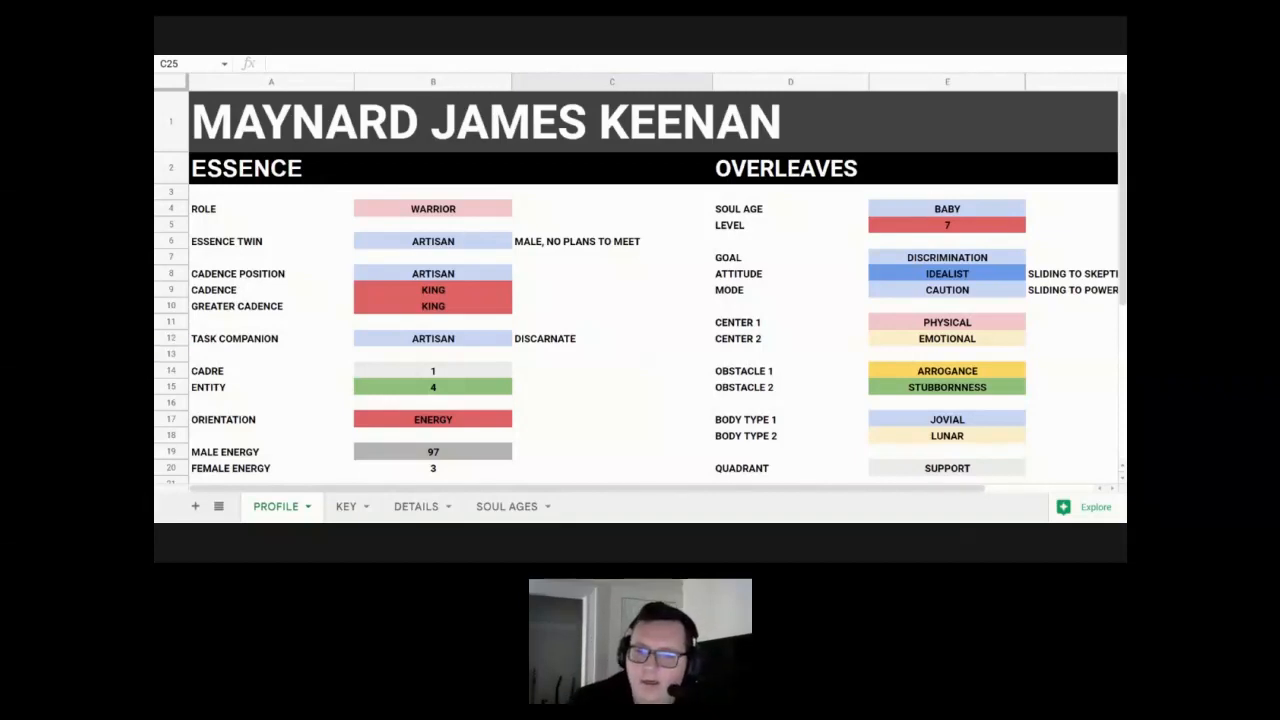
Step: Point out the ESSENCE and OVERLEAVES section headings and the Role value WARRIOR
scroll(down, 3)
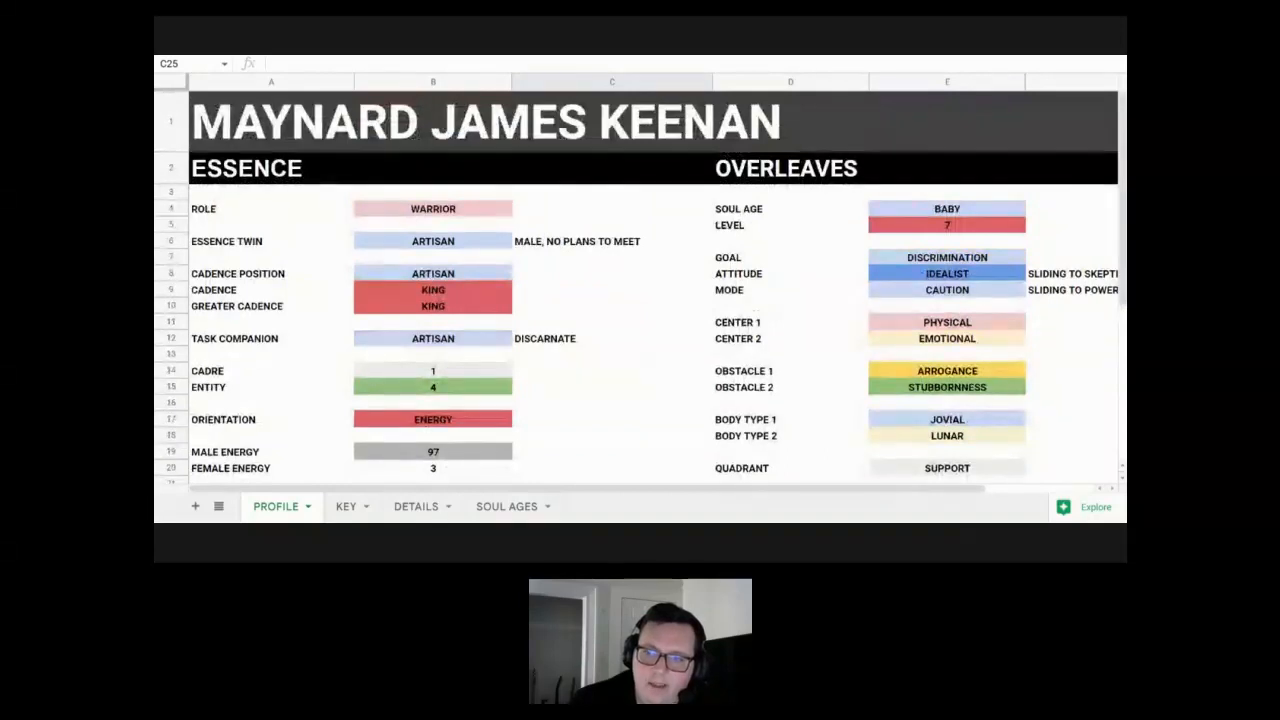
click(270, 167)
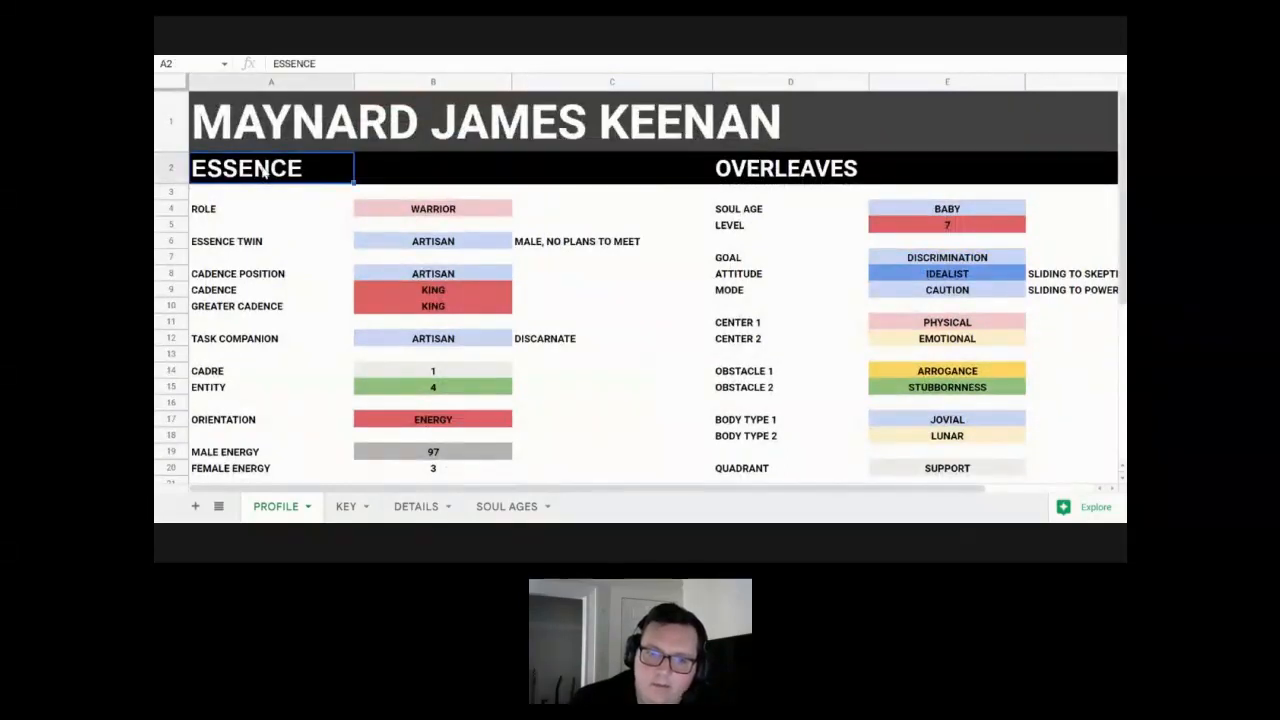
mouse_move(415, 287)
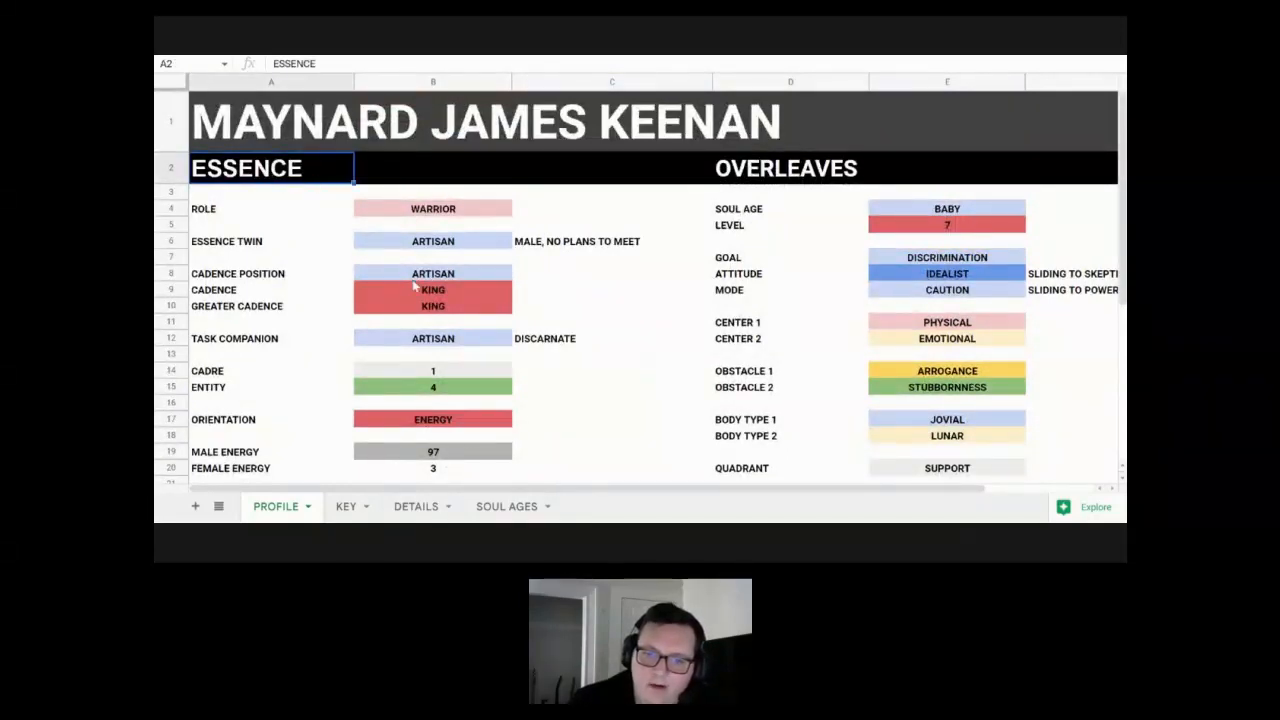
click(790, 168)
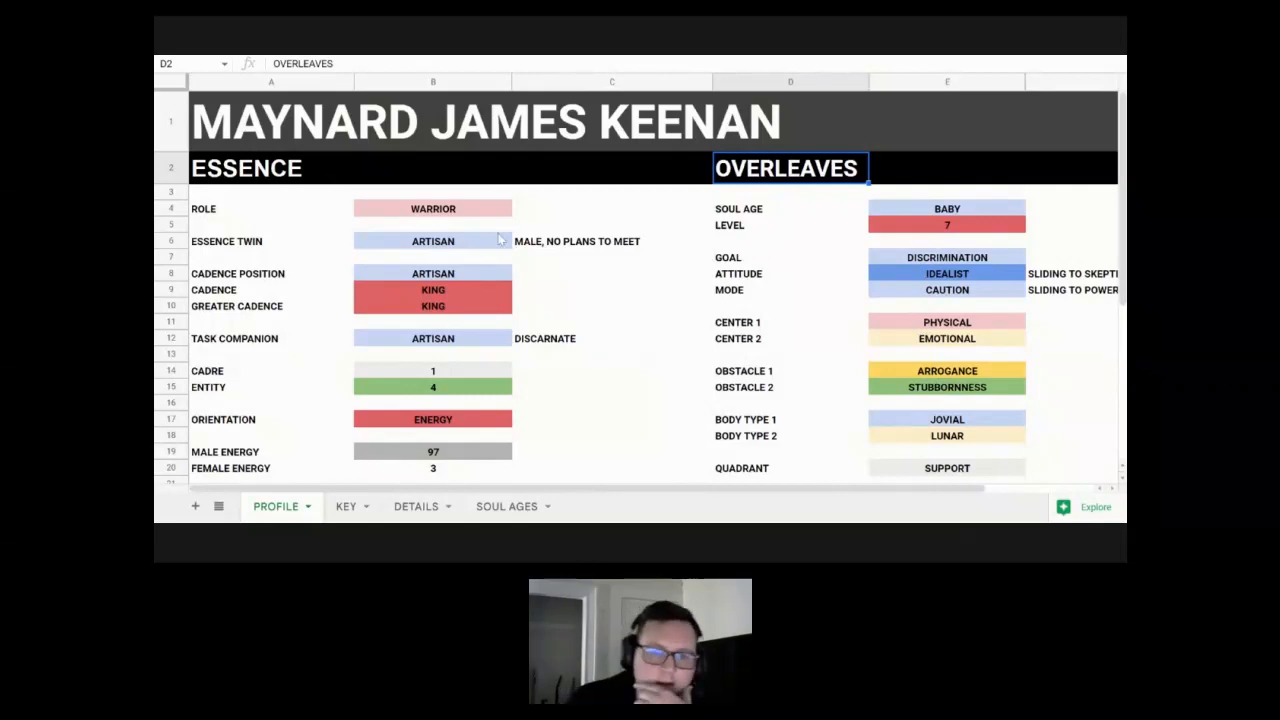
mouse_move(512, 181)
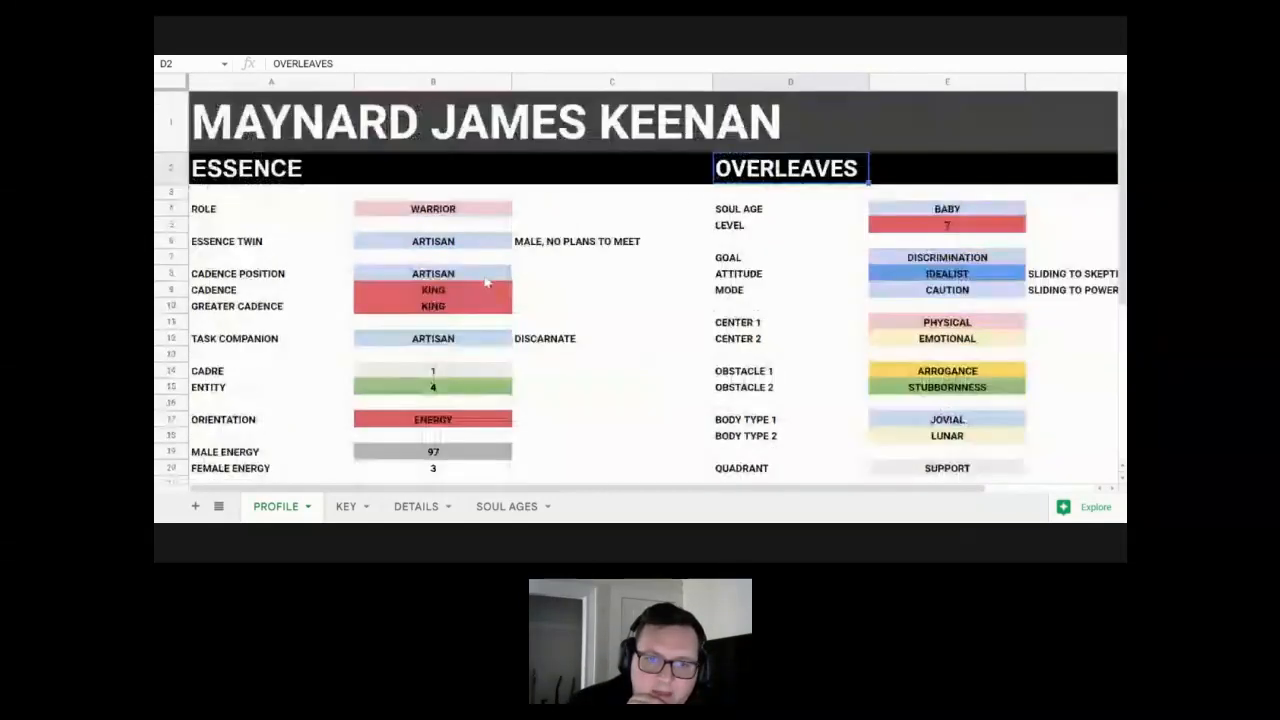
click(245, 168)
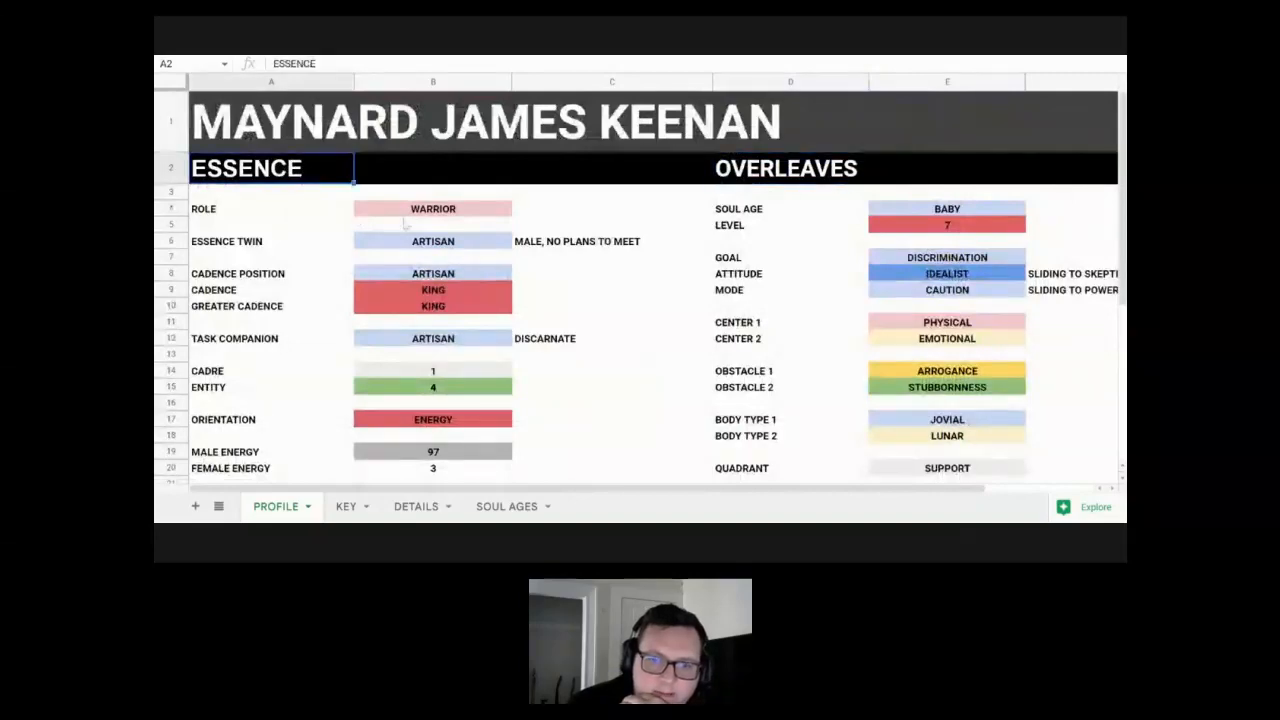
scroll(down, 3)
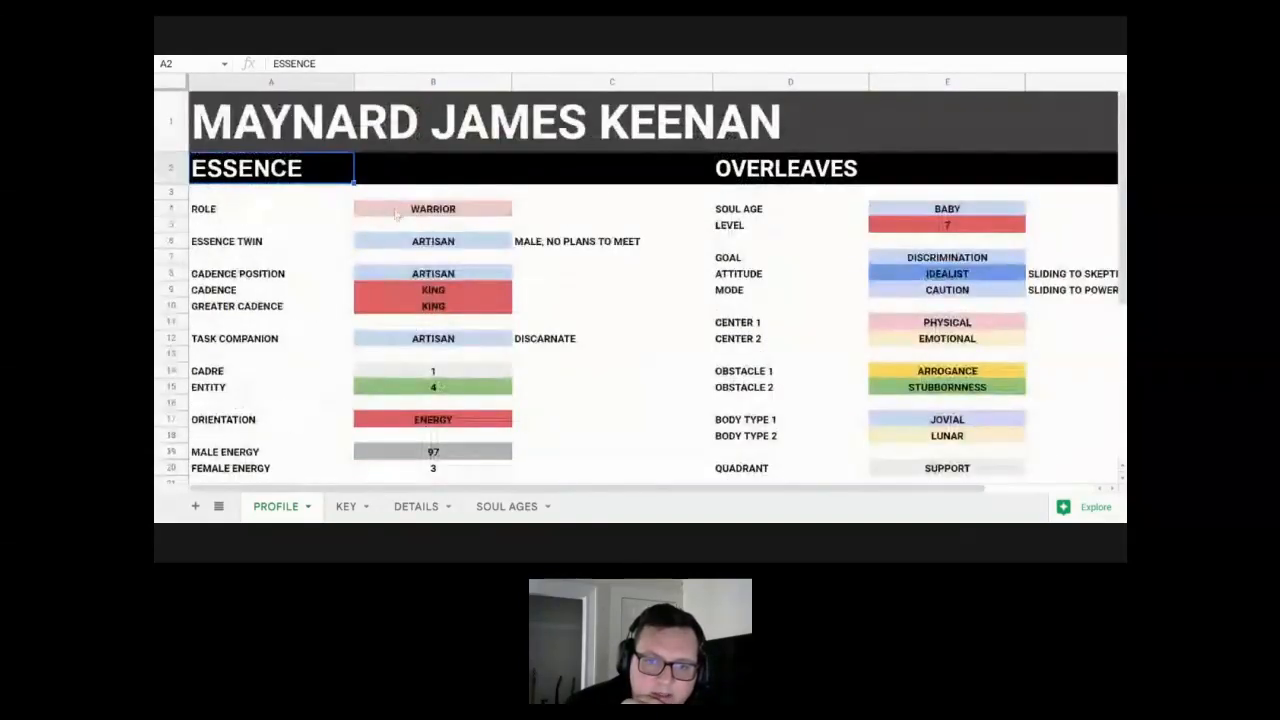
click(432, 208)
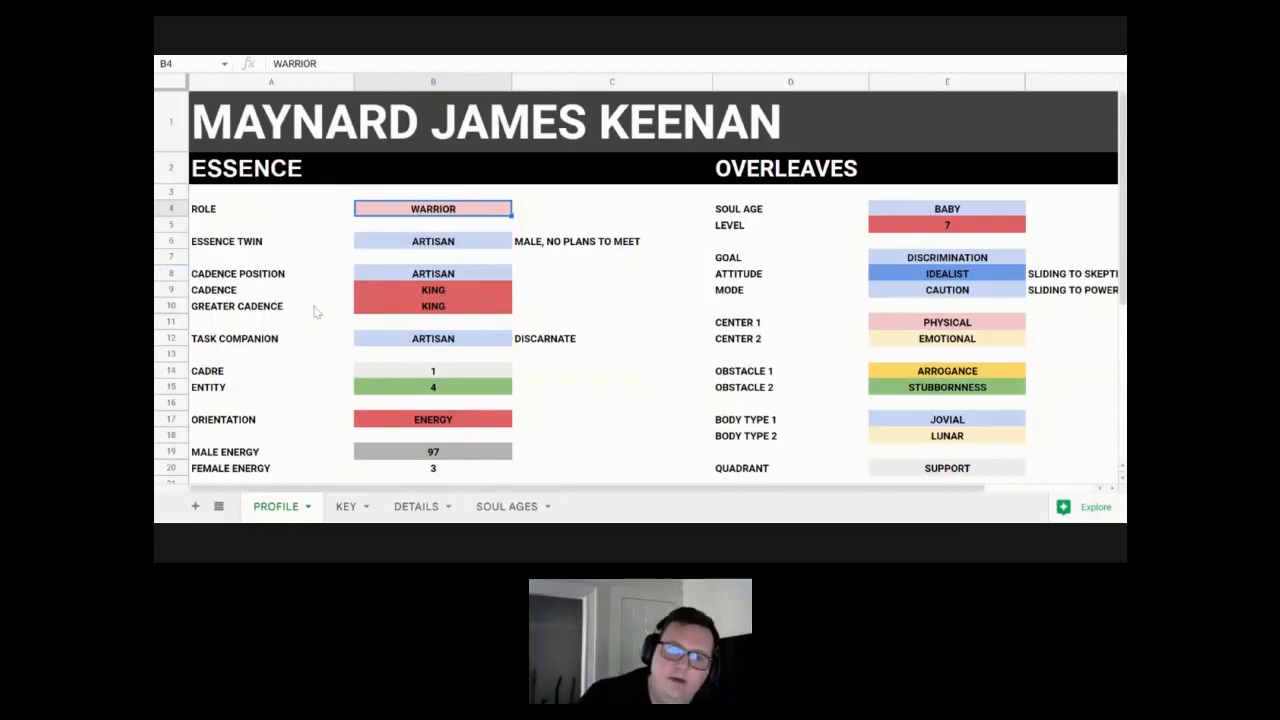
mouse_move(443, 307)
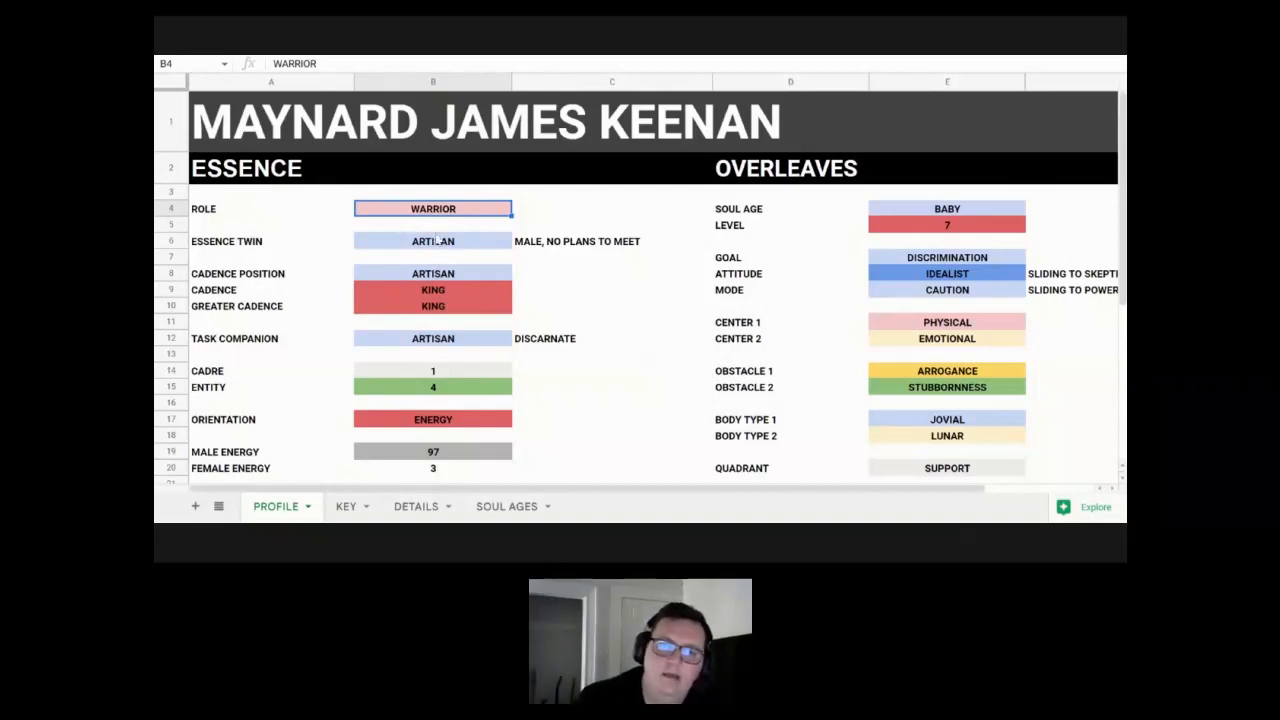
Step: Scroll down through the remaining profile attributes and switch to the SOUL AGES sheet
scroll(down, 3)
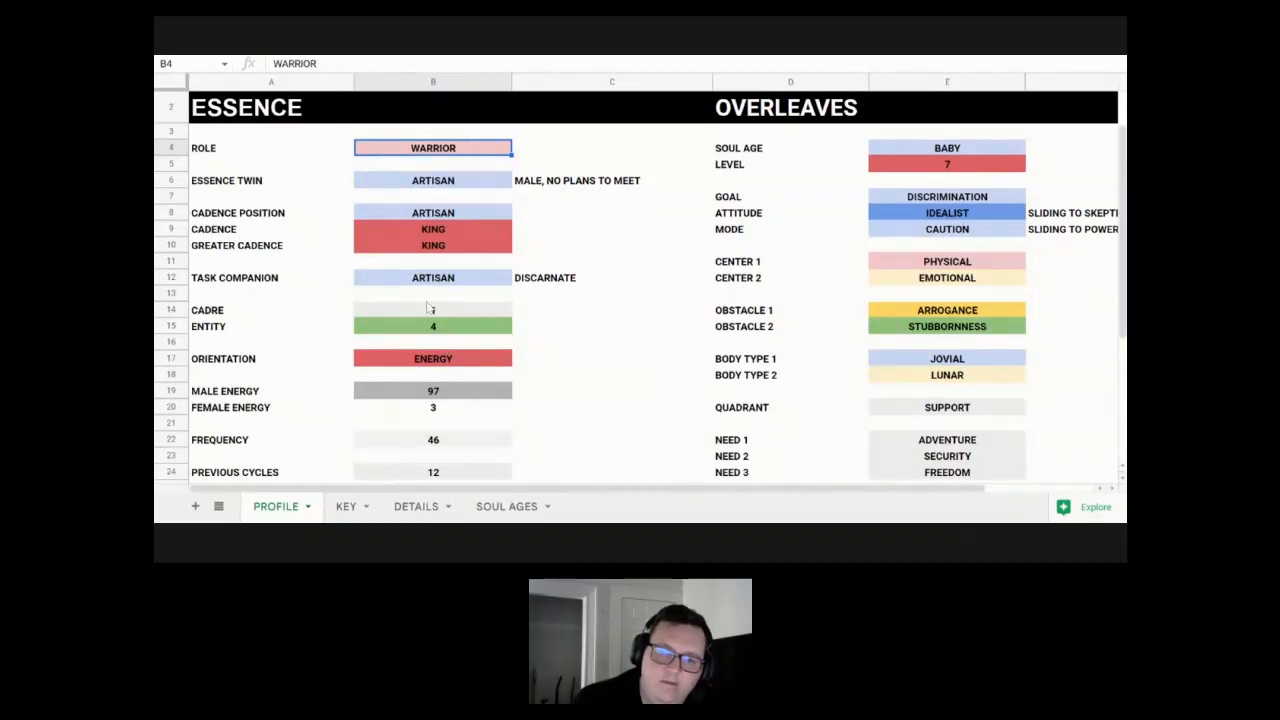
scroll(down, 3)
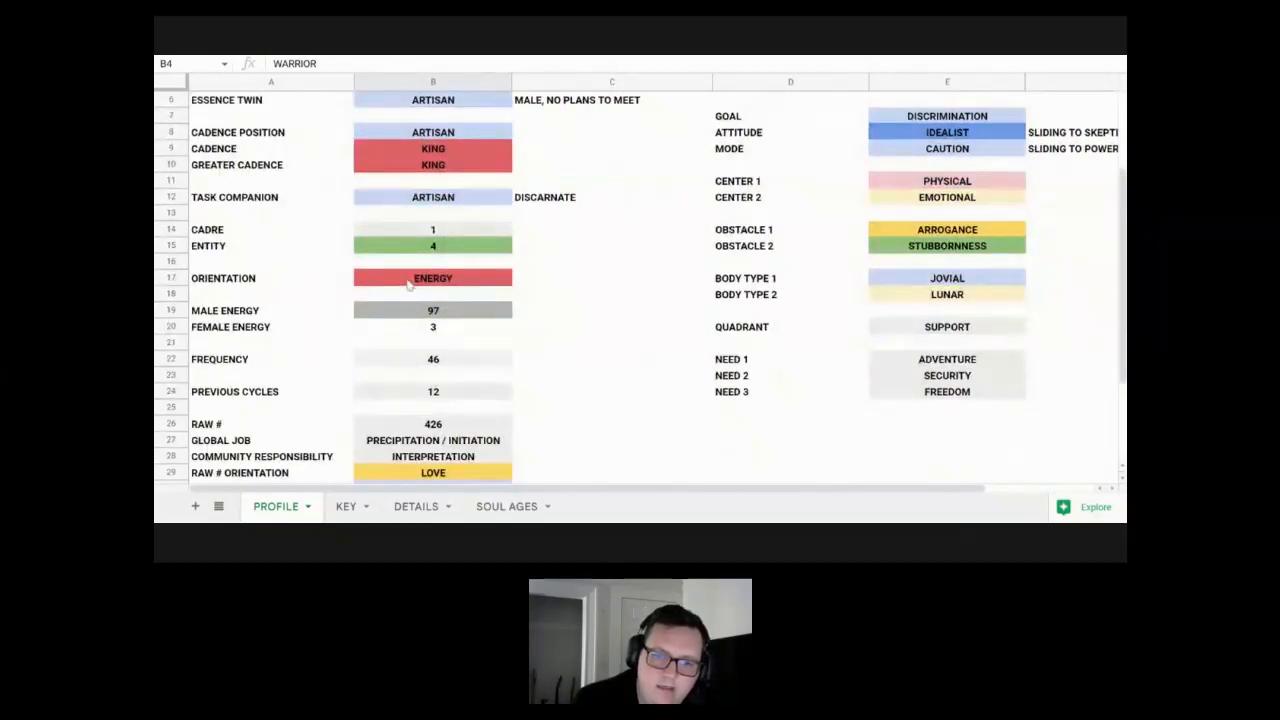
mouse_move(478, 287)
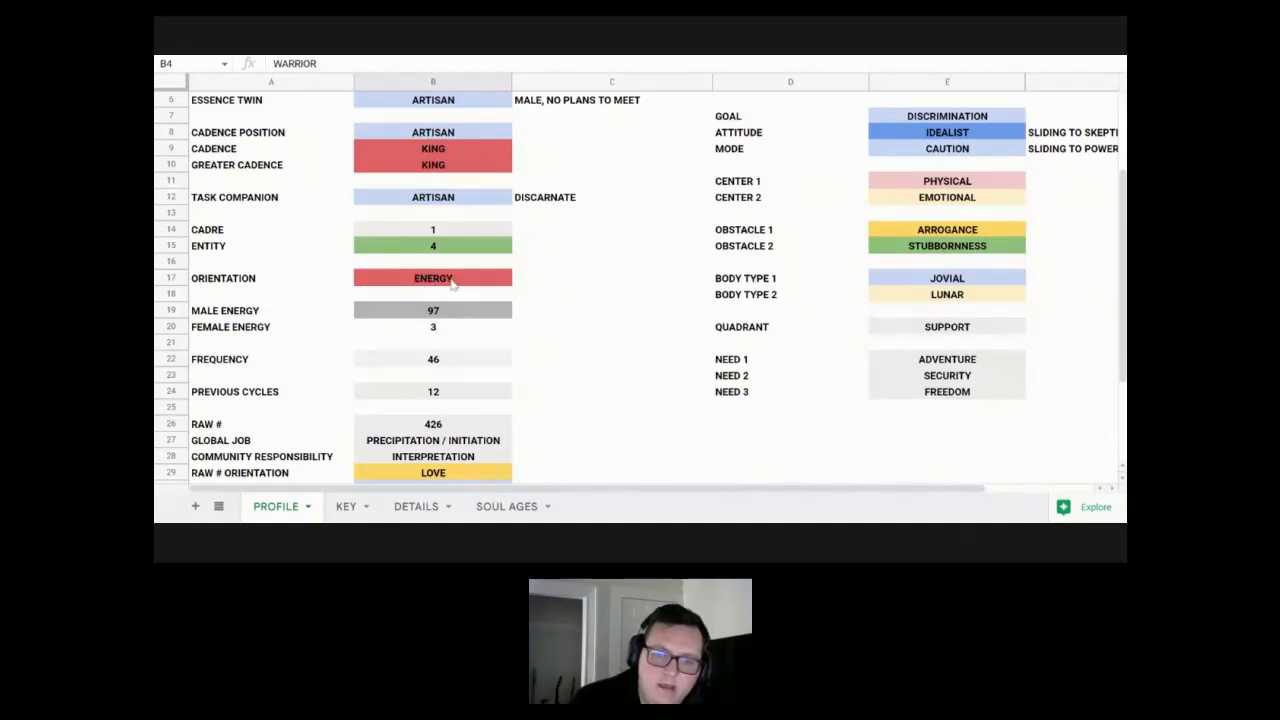
mouse_move(470, 277)
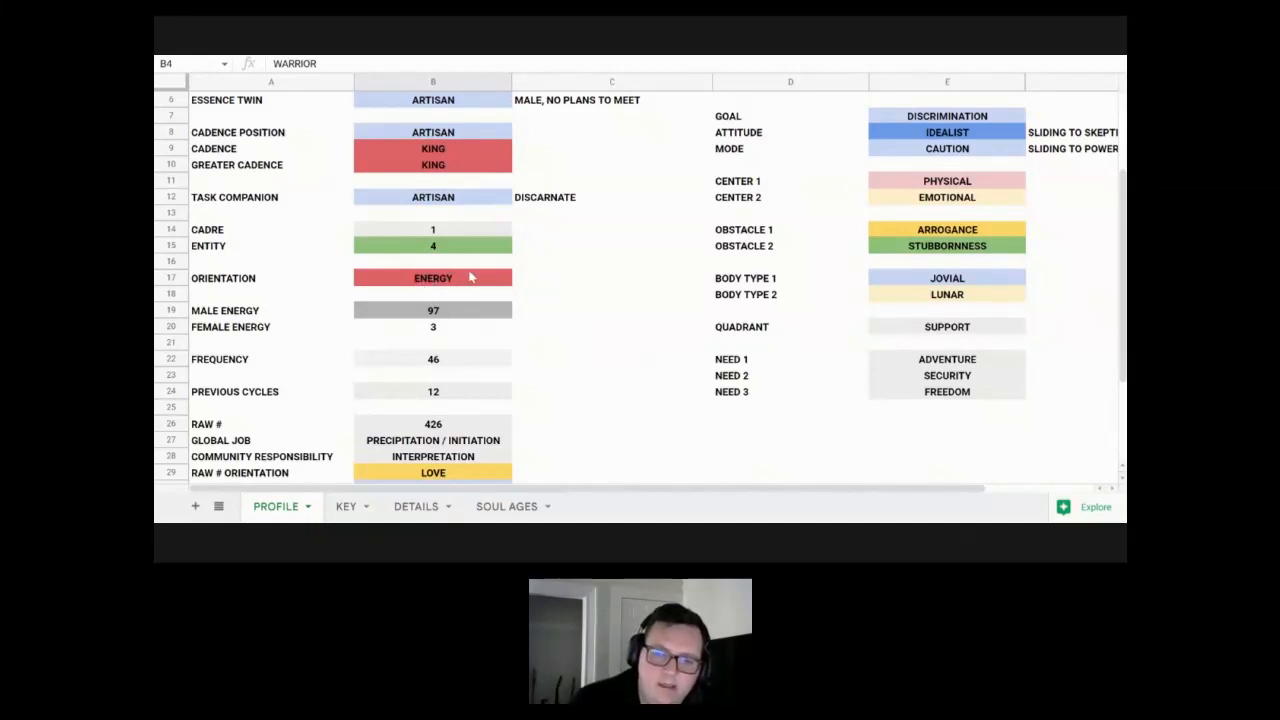
mouse_move(460, 282)
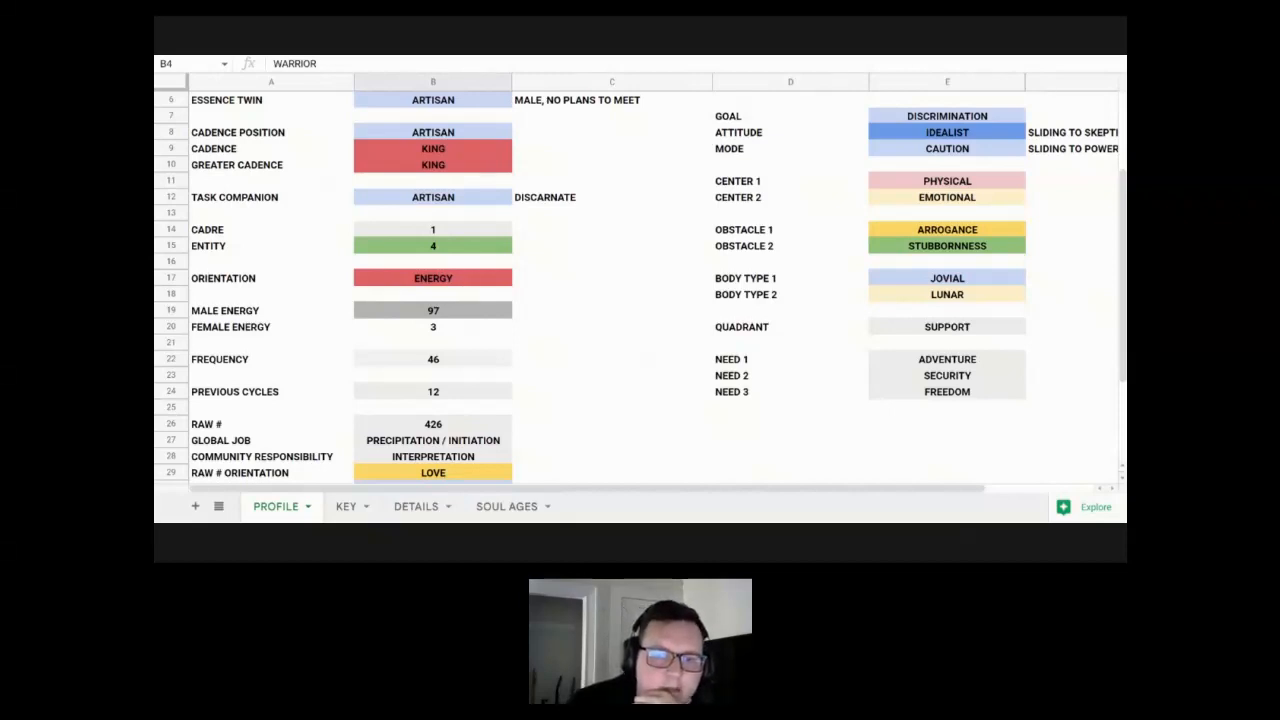
mouse_move(451, 289)
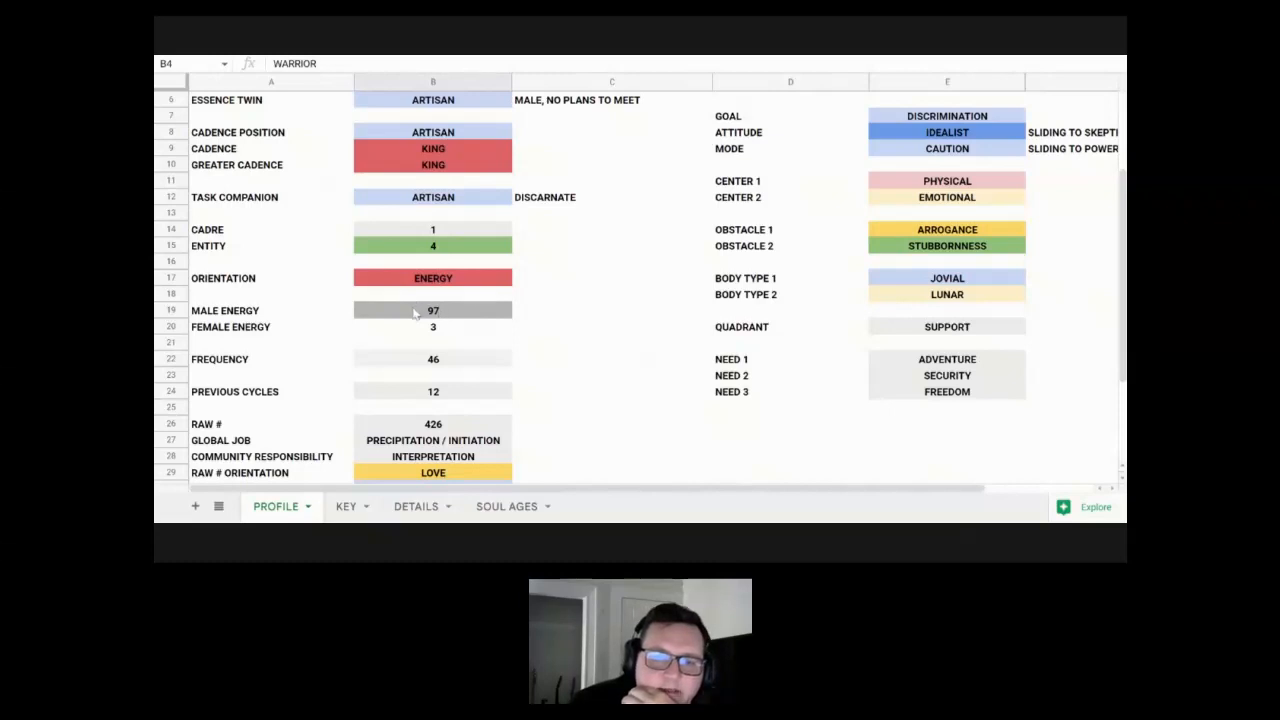
scroll(down, 3)
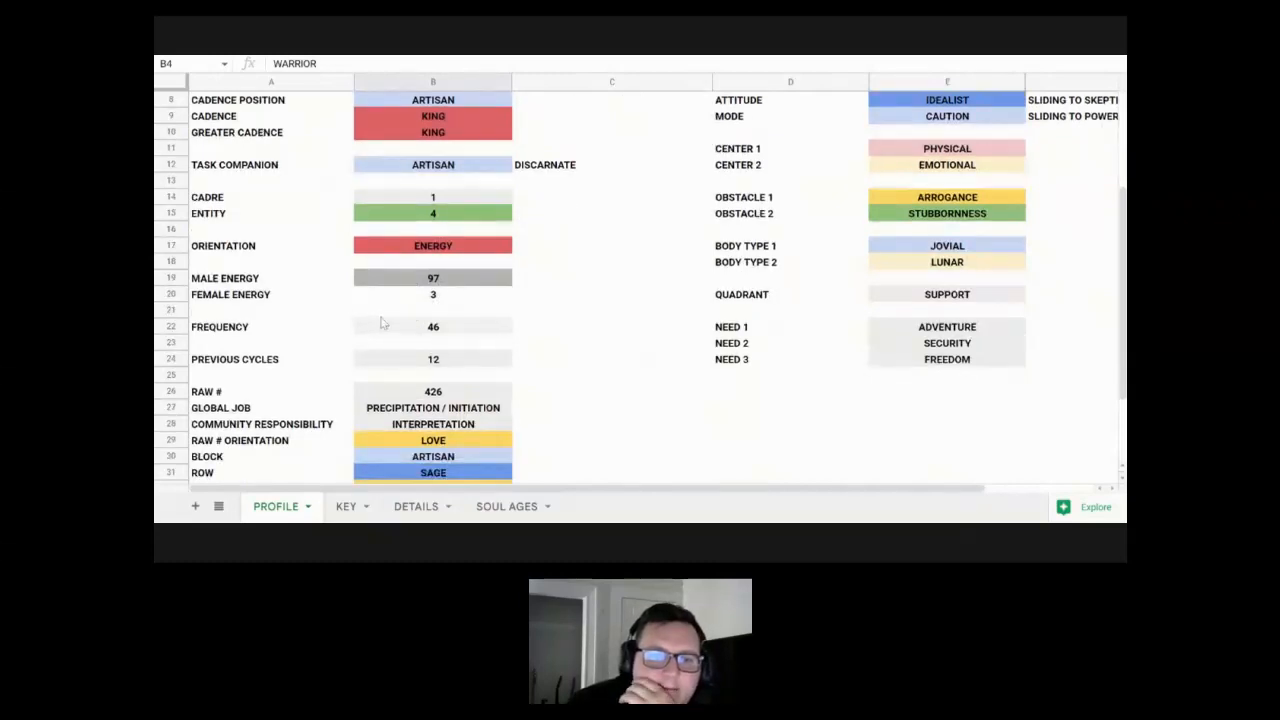
mouse_move(413, 297)
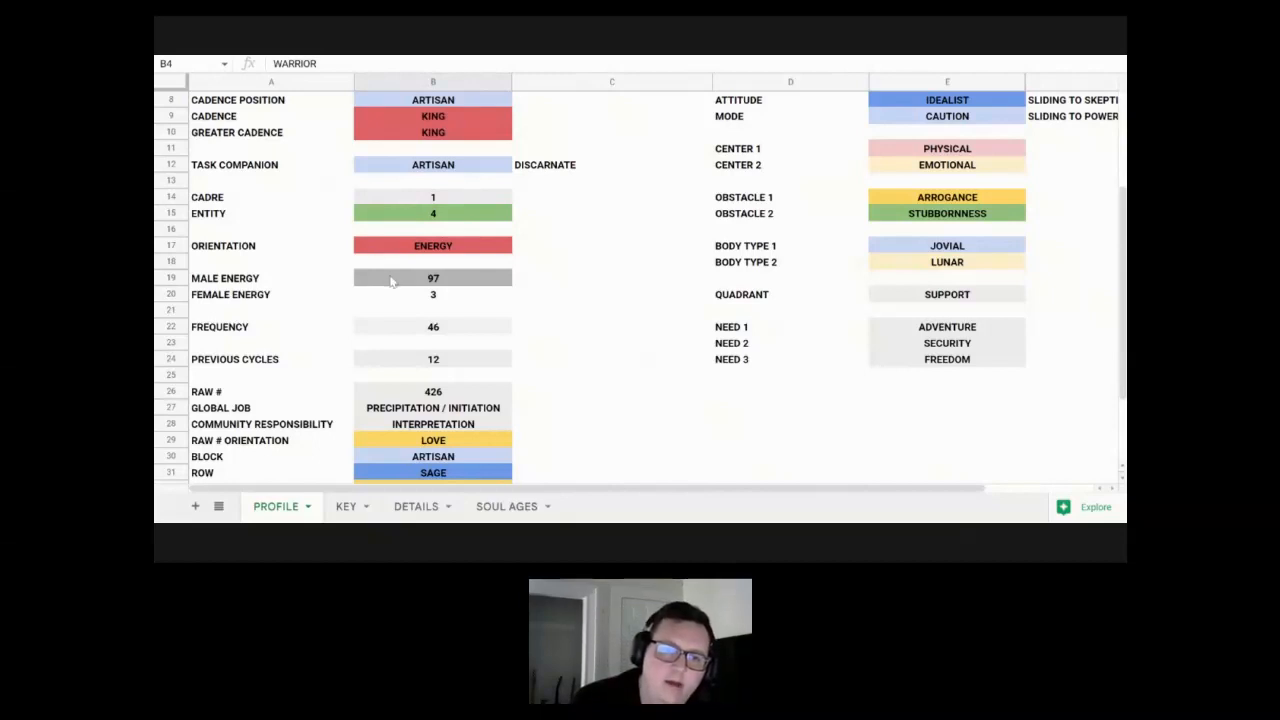
mouse_move(414, 301)
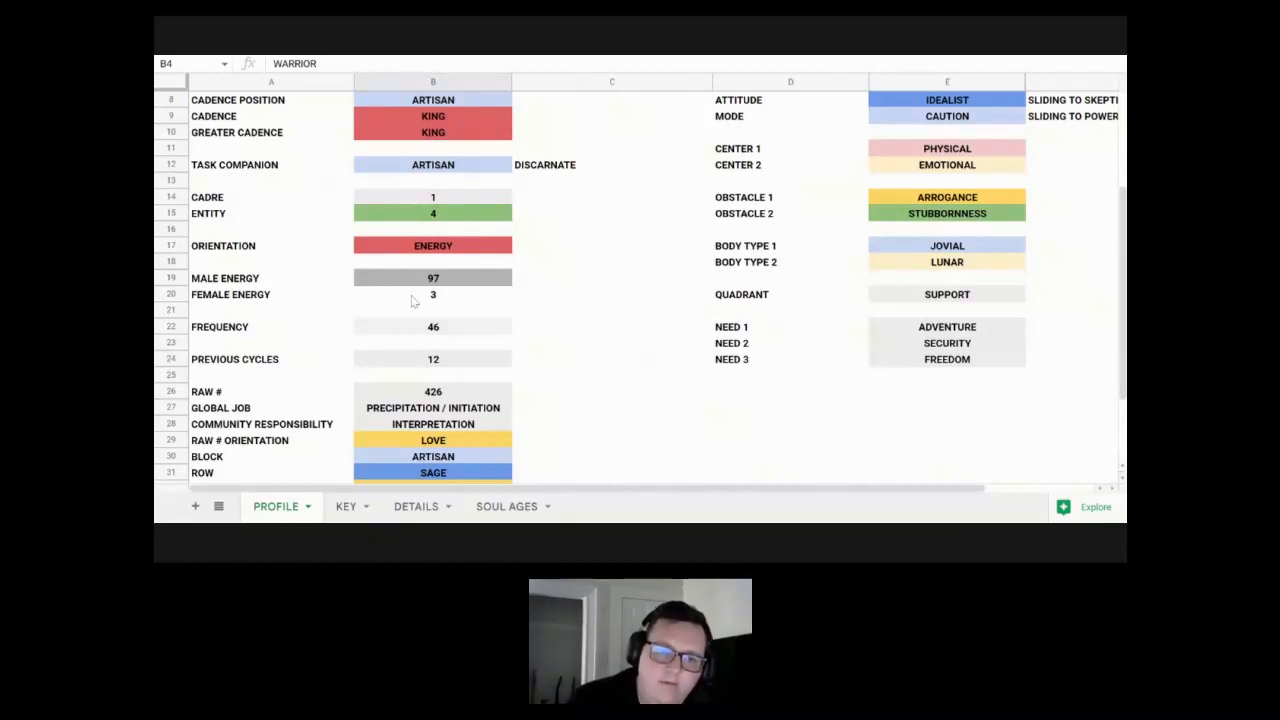
mouse_move(458, 314)
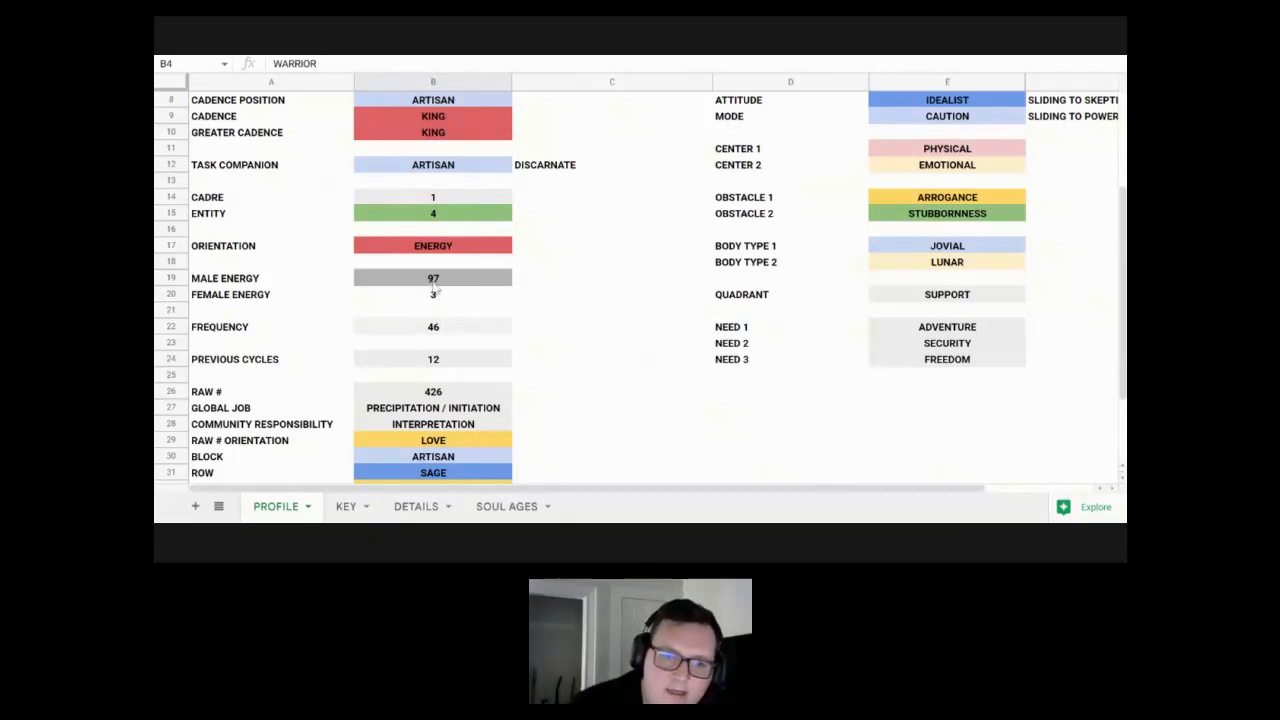
mouse_move(447, 337)
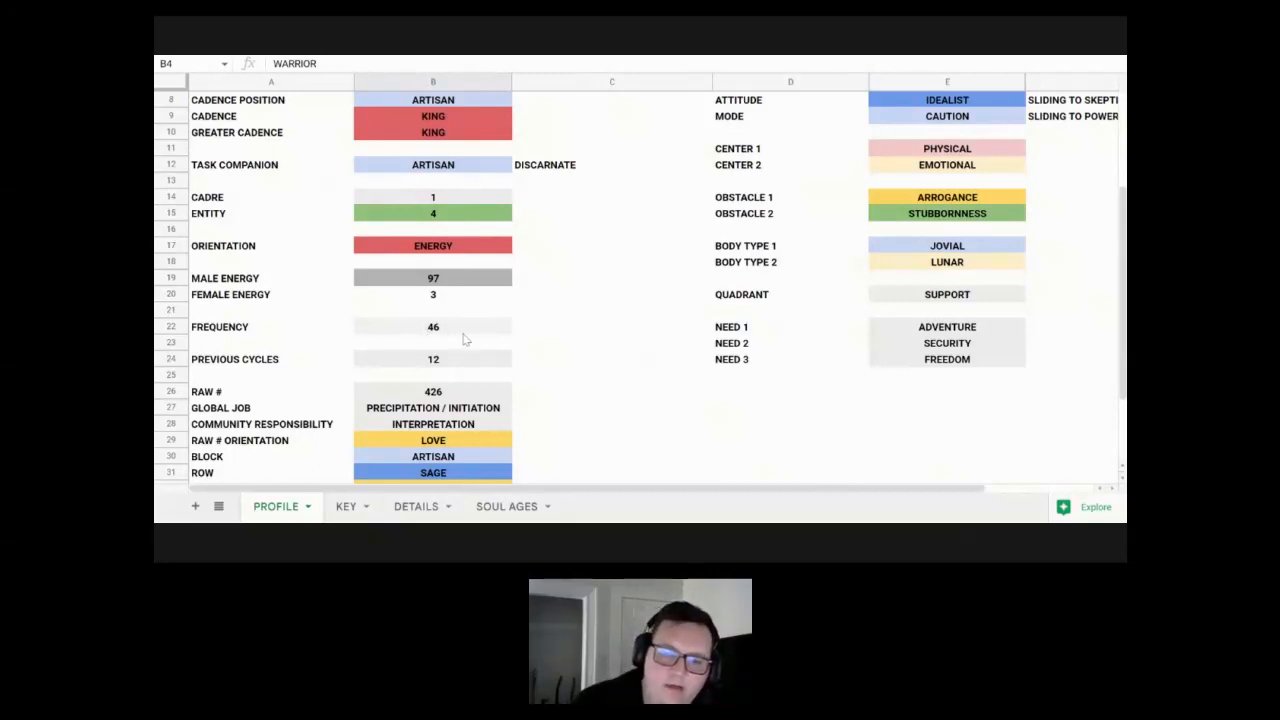
mouse_move(457, 332)
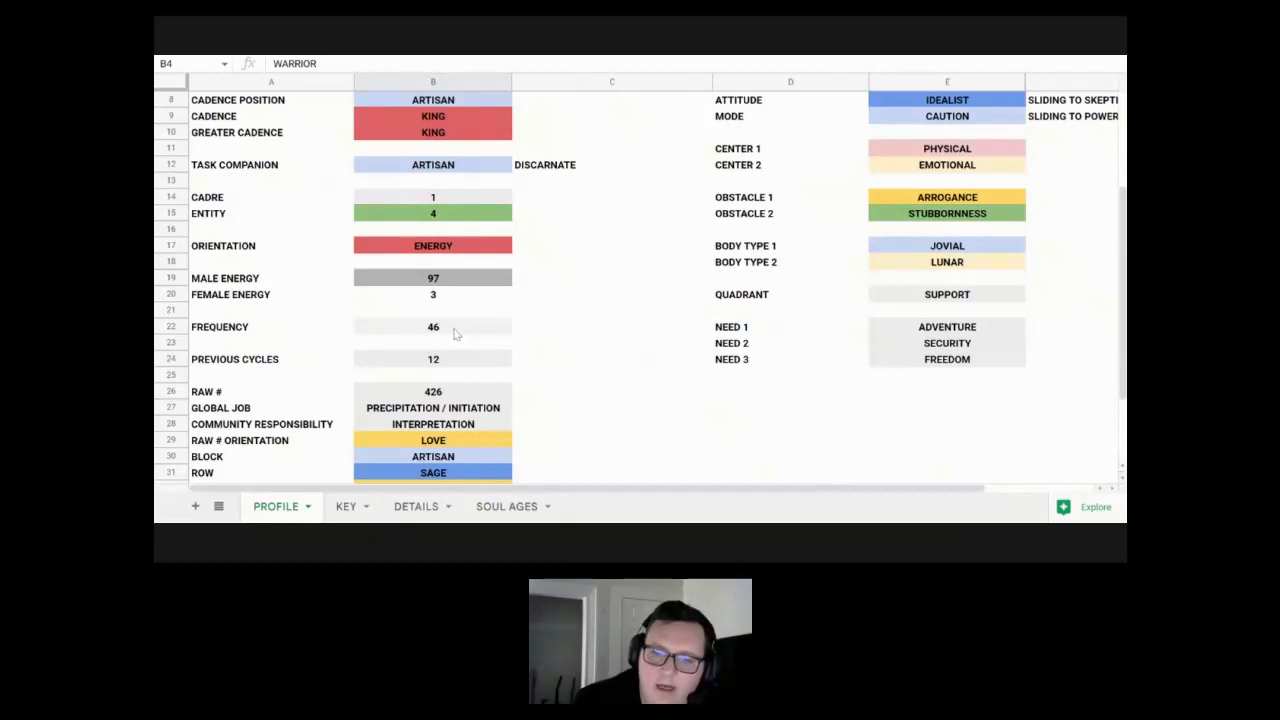
mouse_move(447, 329)
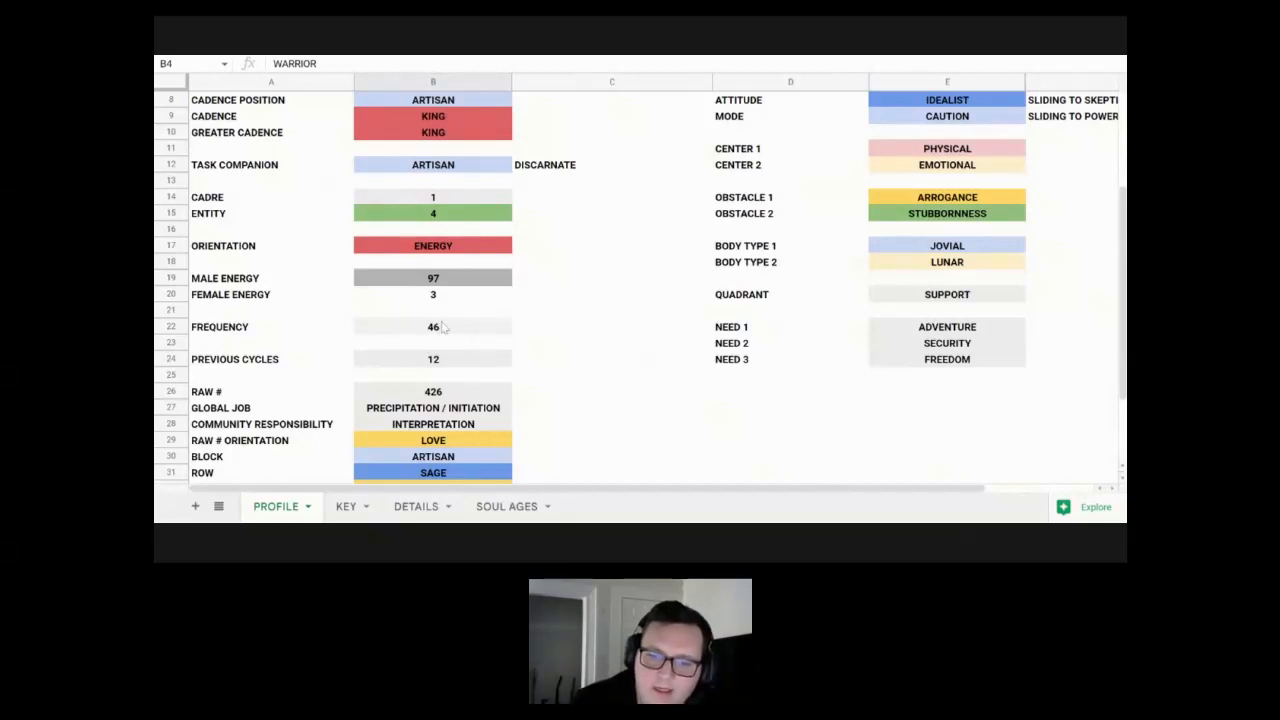
mouse_move(452, 330)
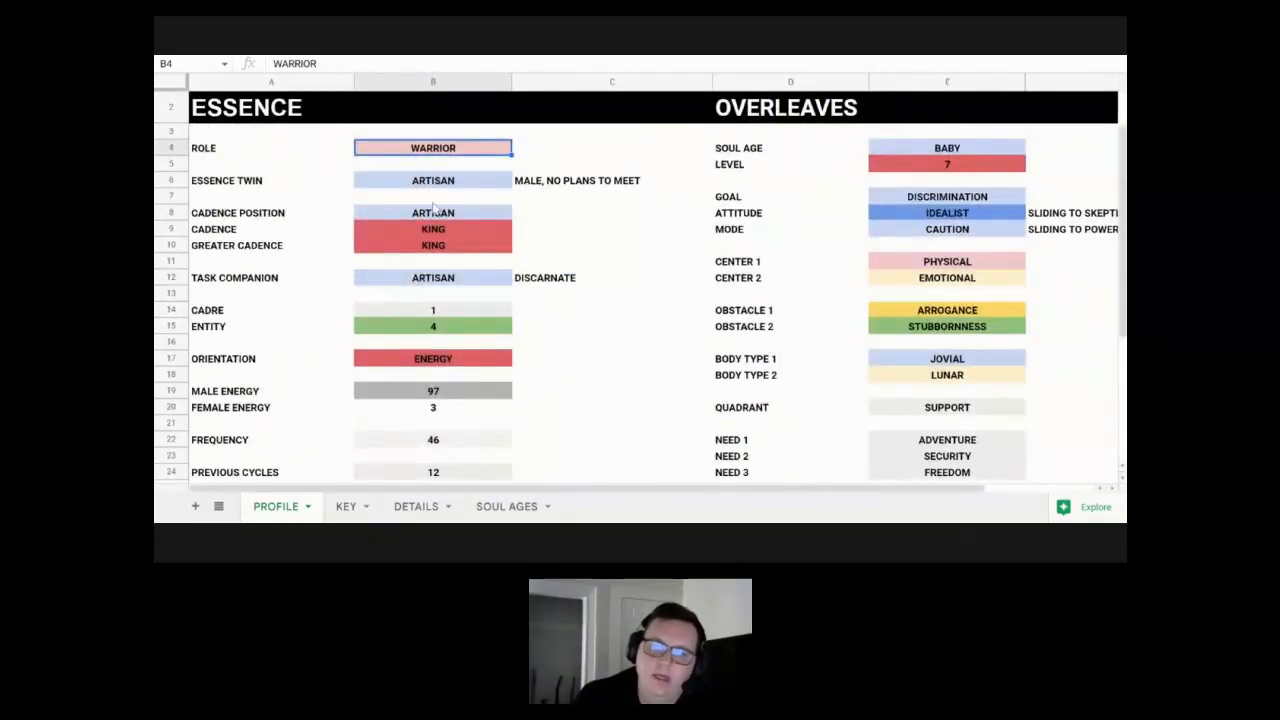
scroll(down, 3)
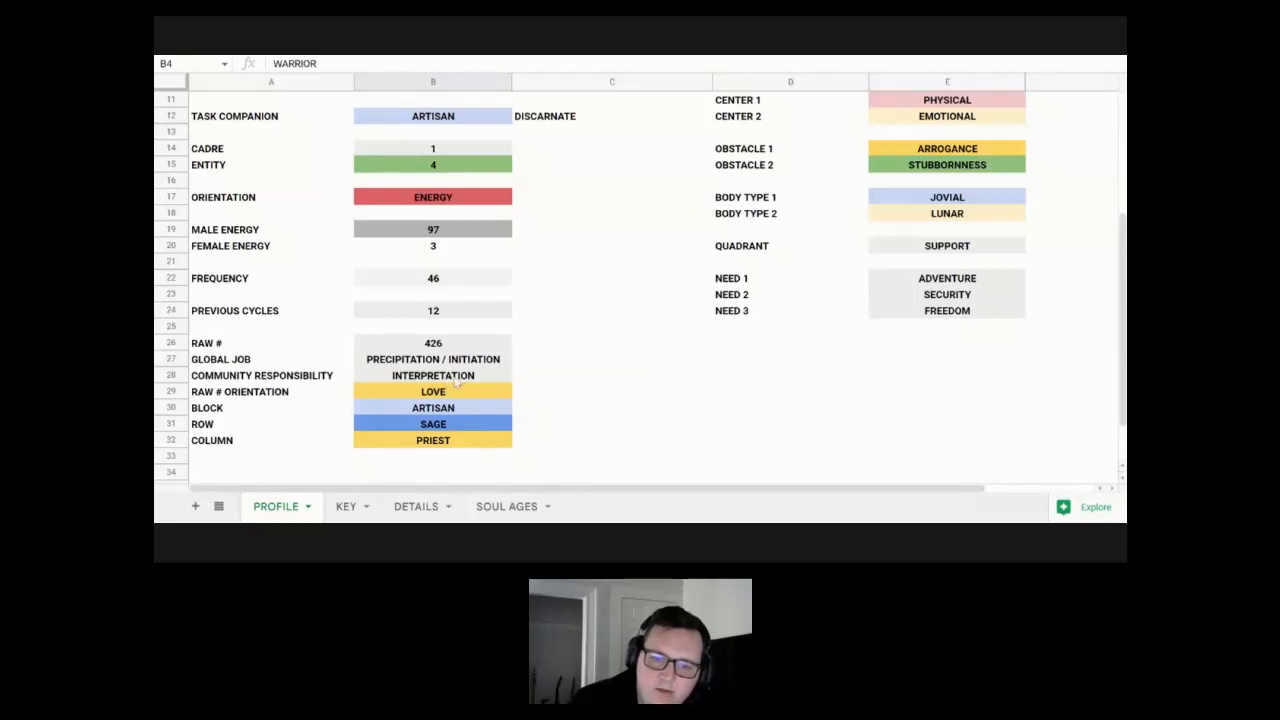
mouse_move(455, 391)
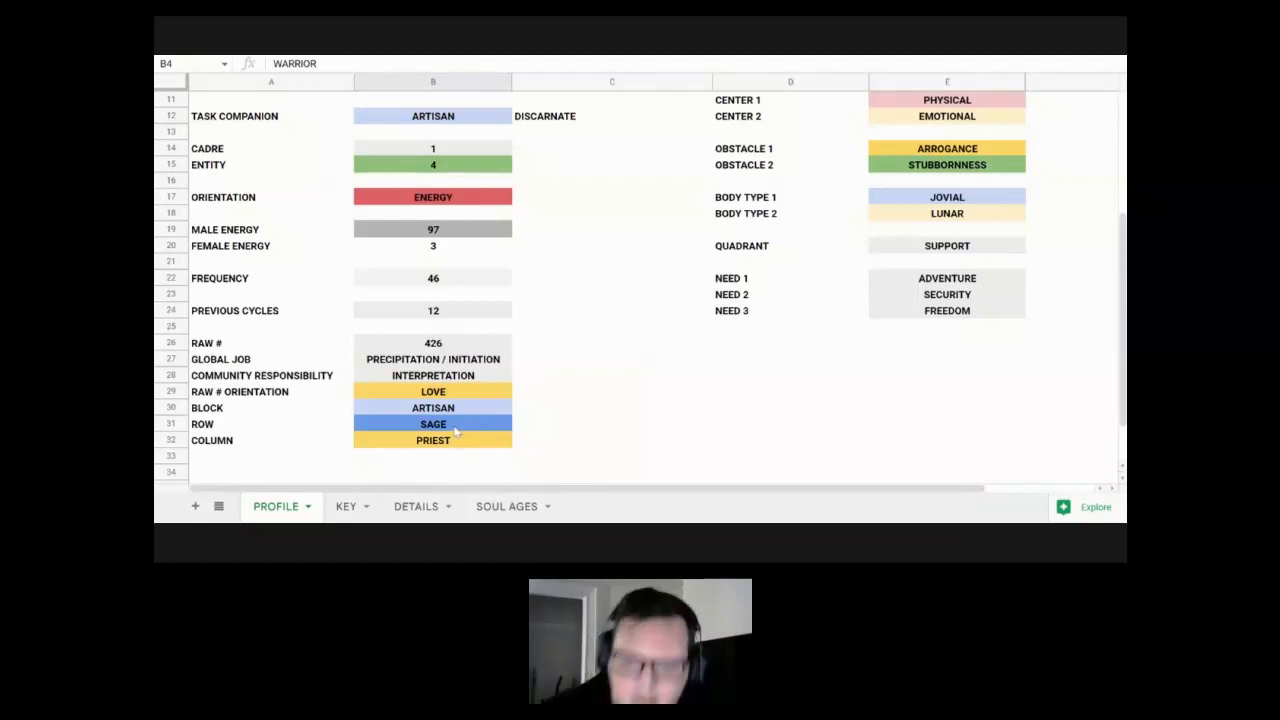
mouse_move(462, 446)
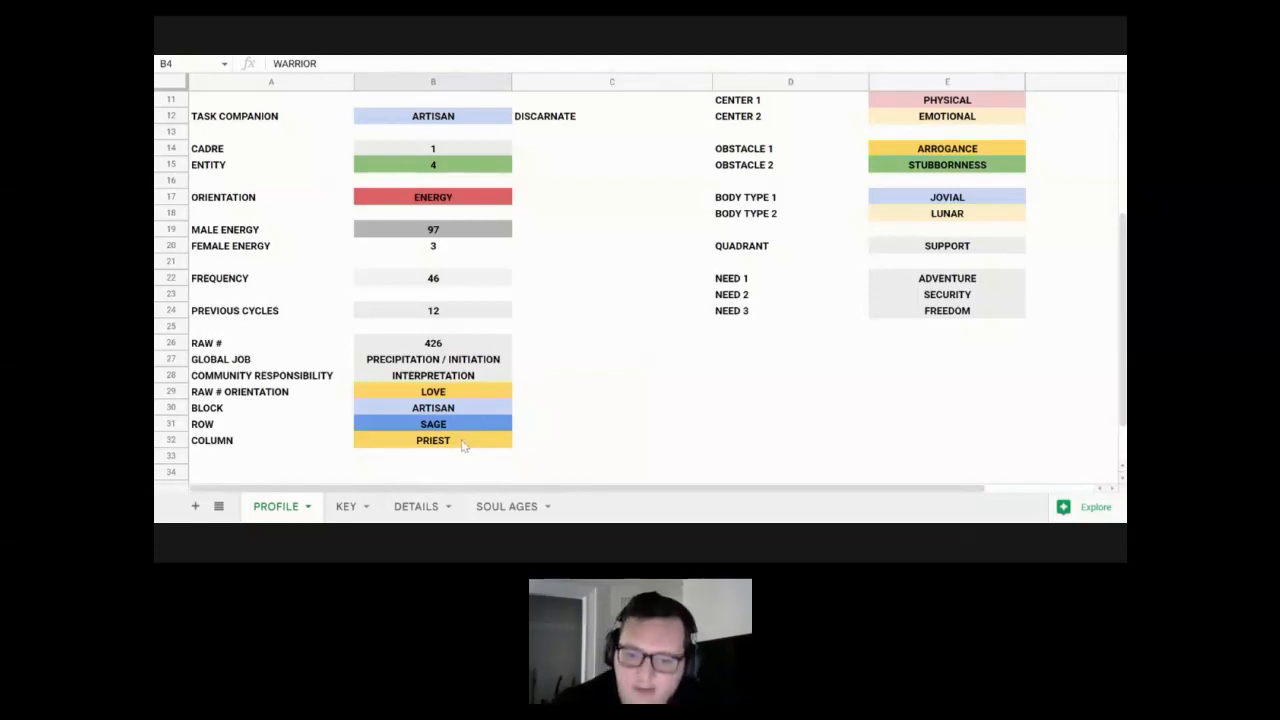
mouse_move(475, 448)
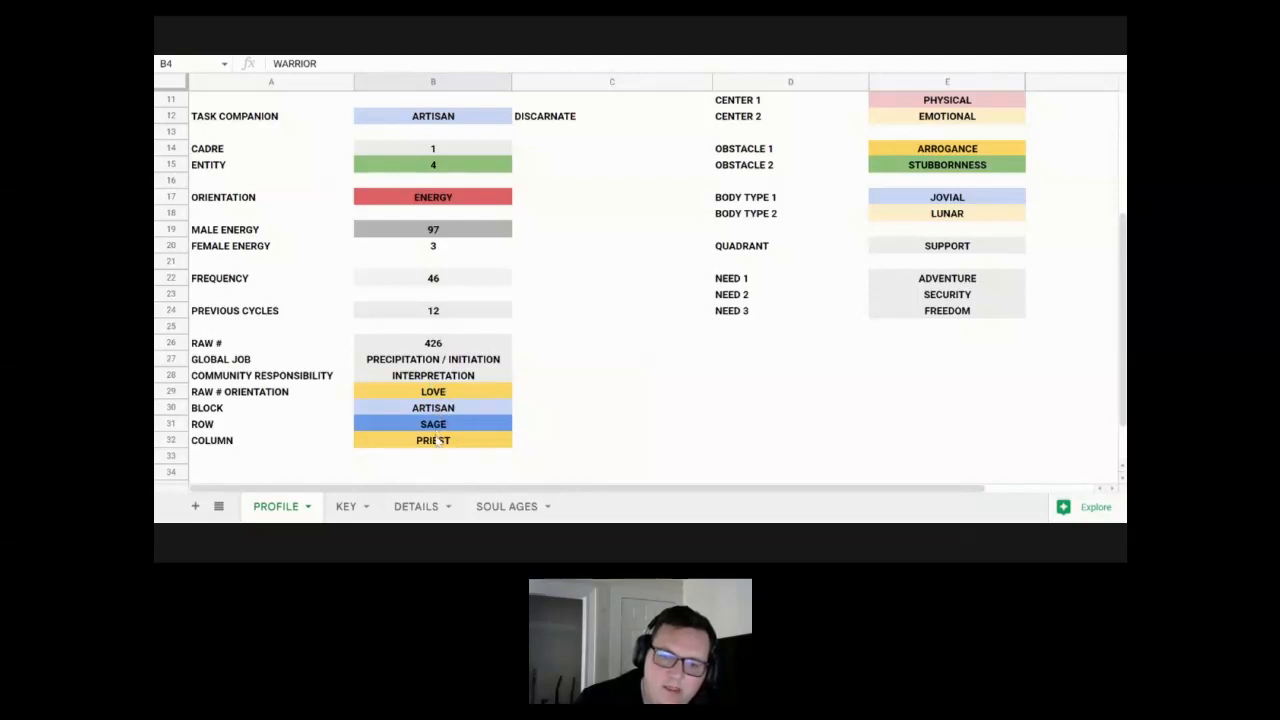
mouse_move(453, 440)
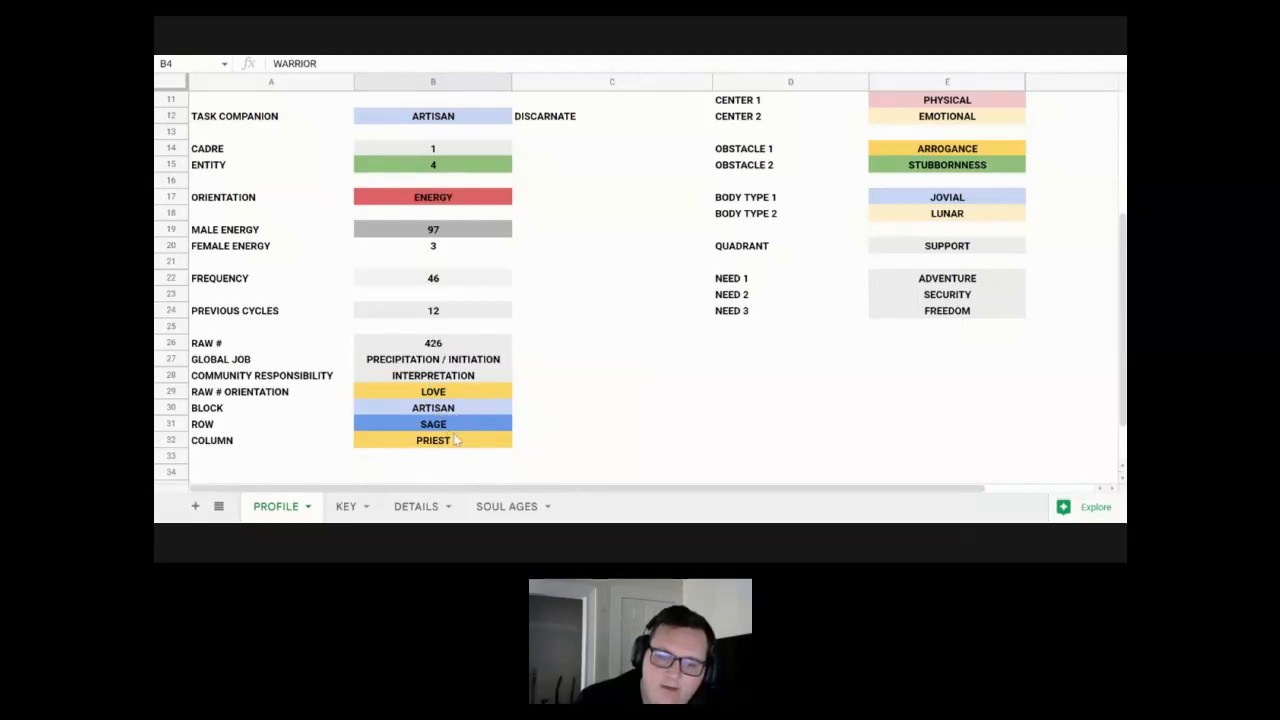
mouse_move(462, 451)
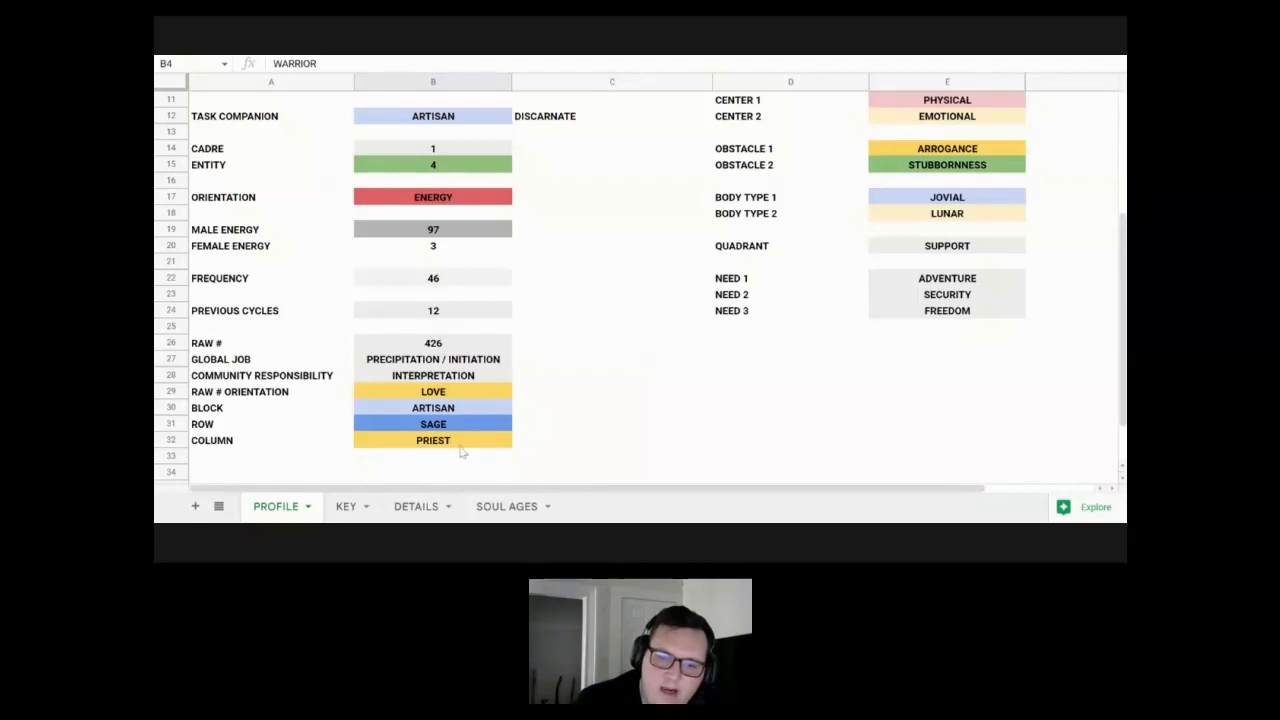
mouse_move(557, 342)
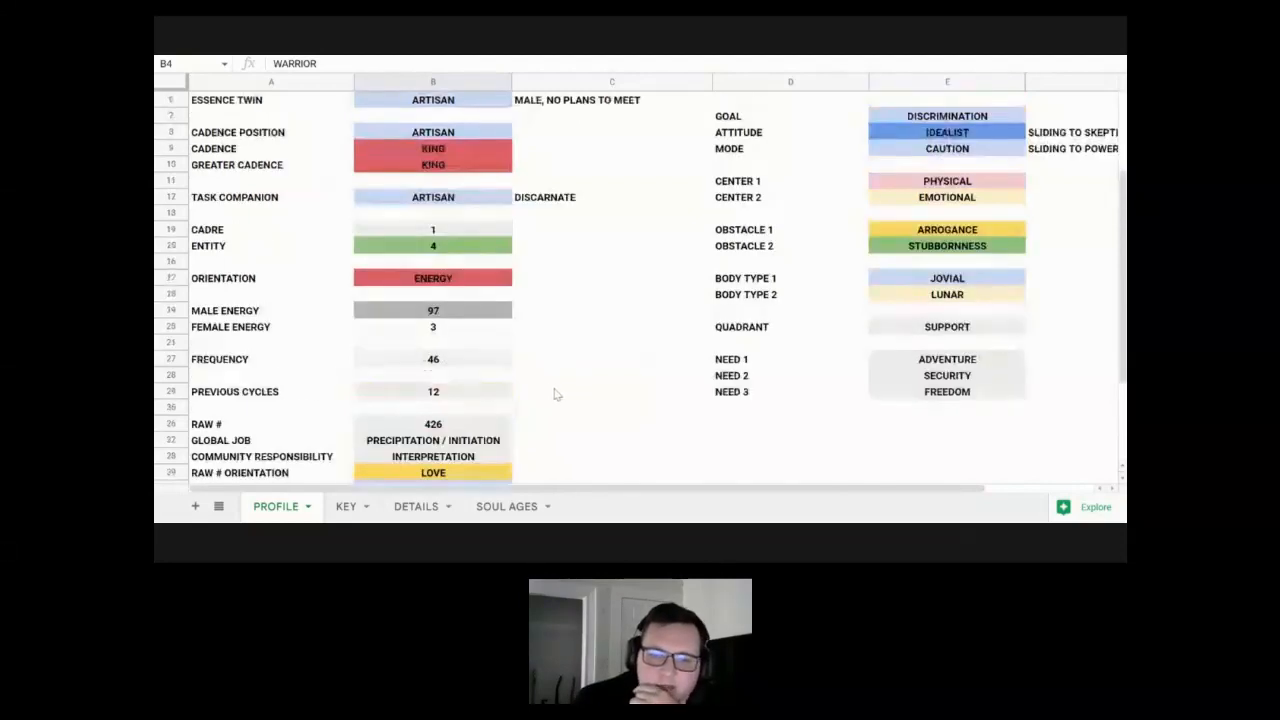
scroll(down, 3)
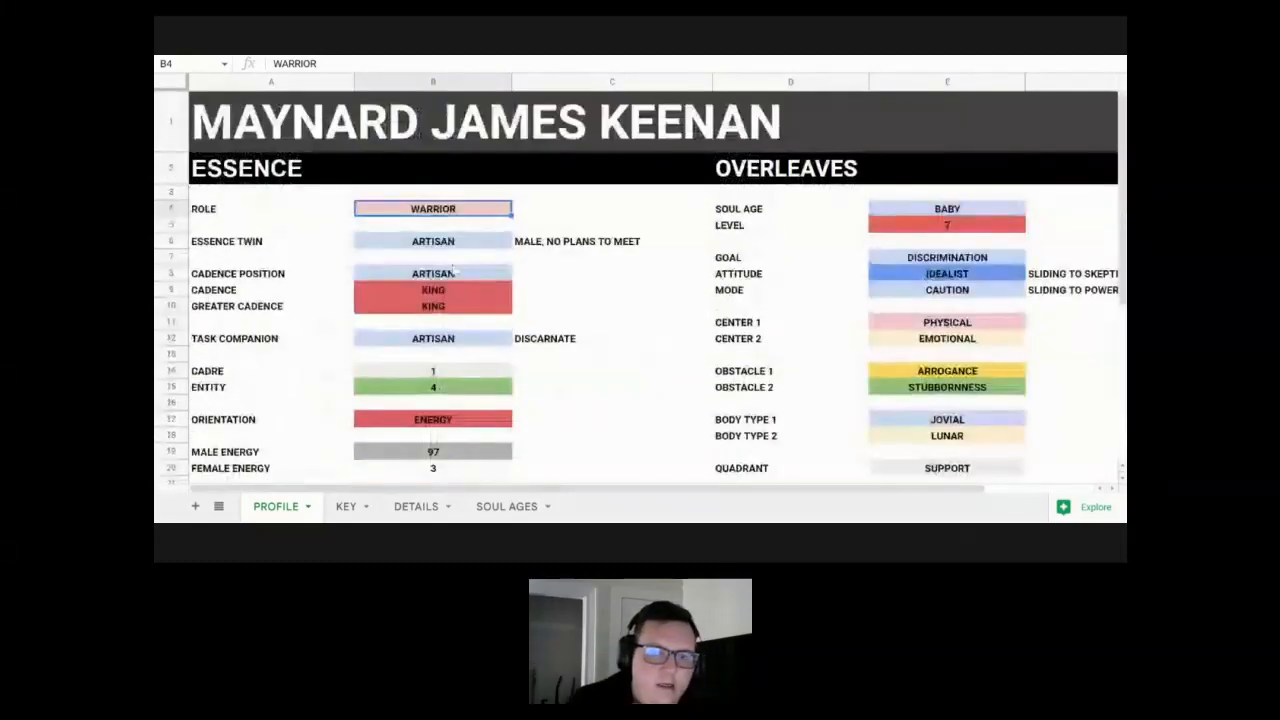
scroll(down, 3)
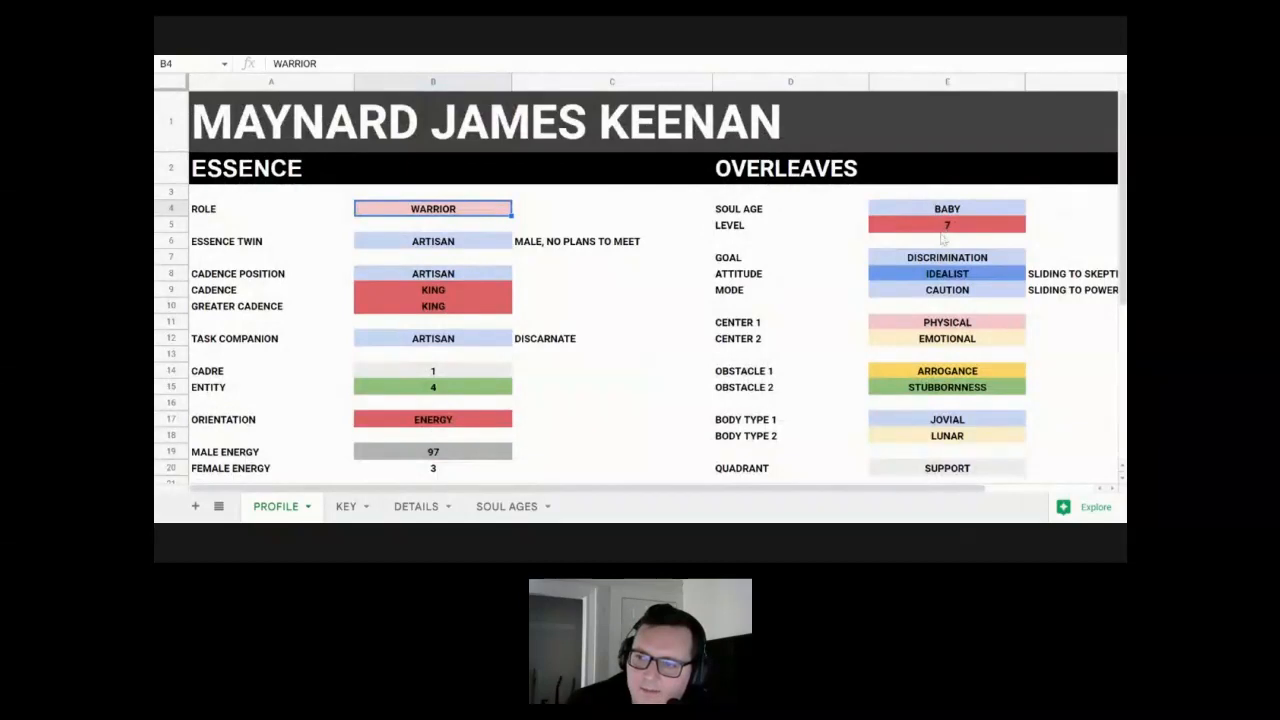
scroll(down, 3)
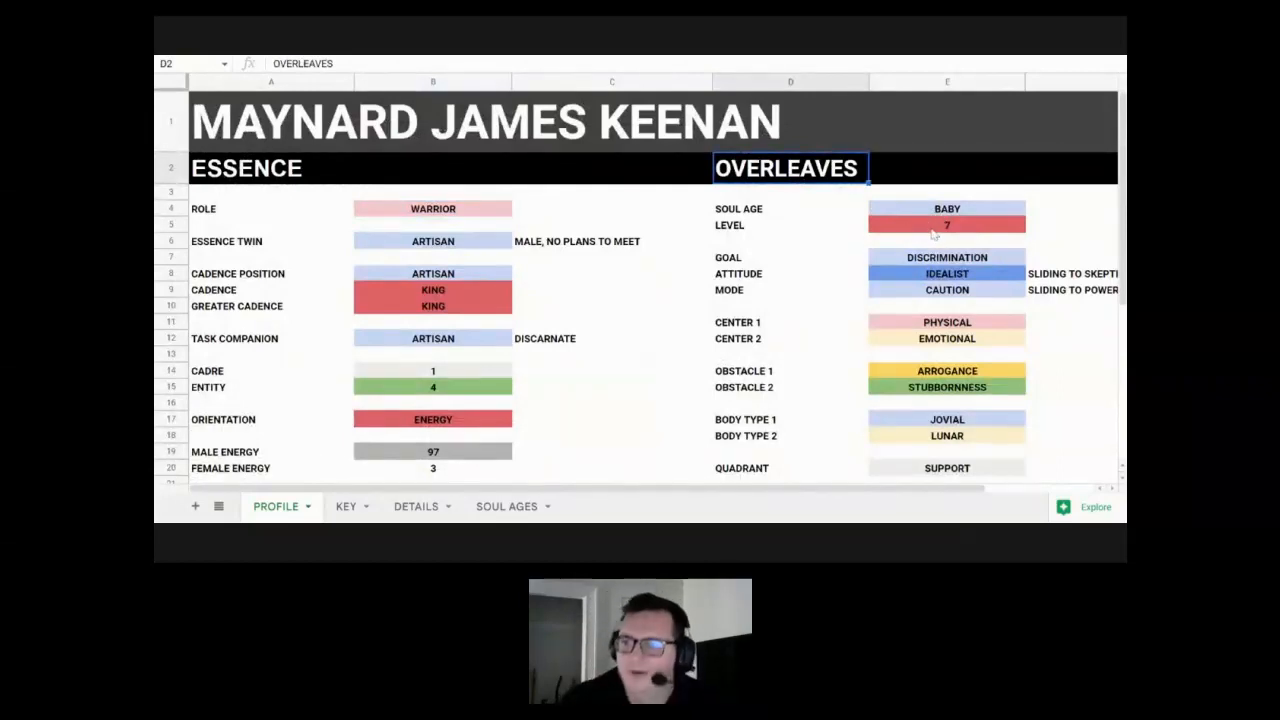
mouse_move(463, 441)
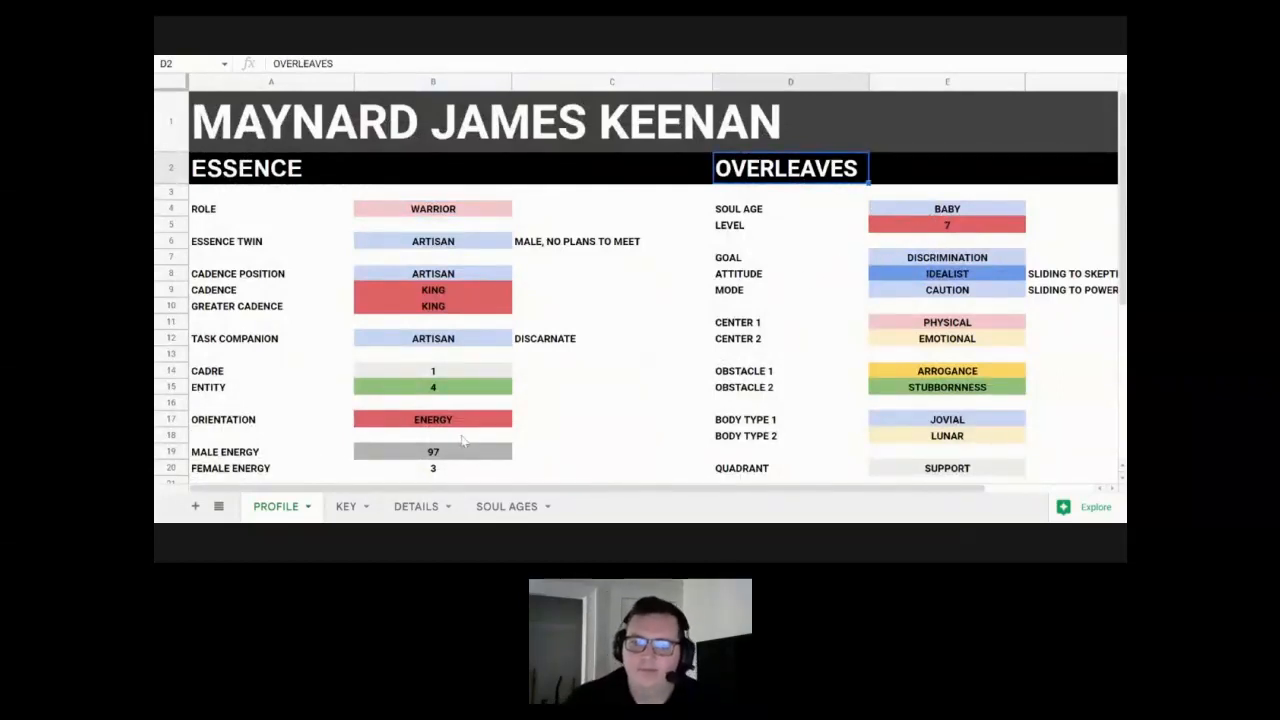
click(507, 506)
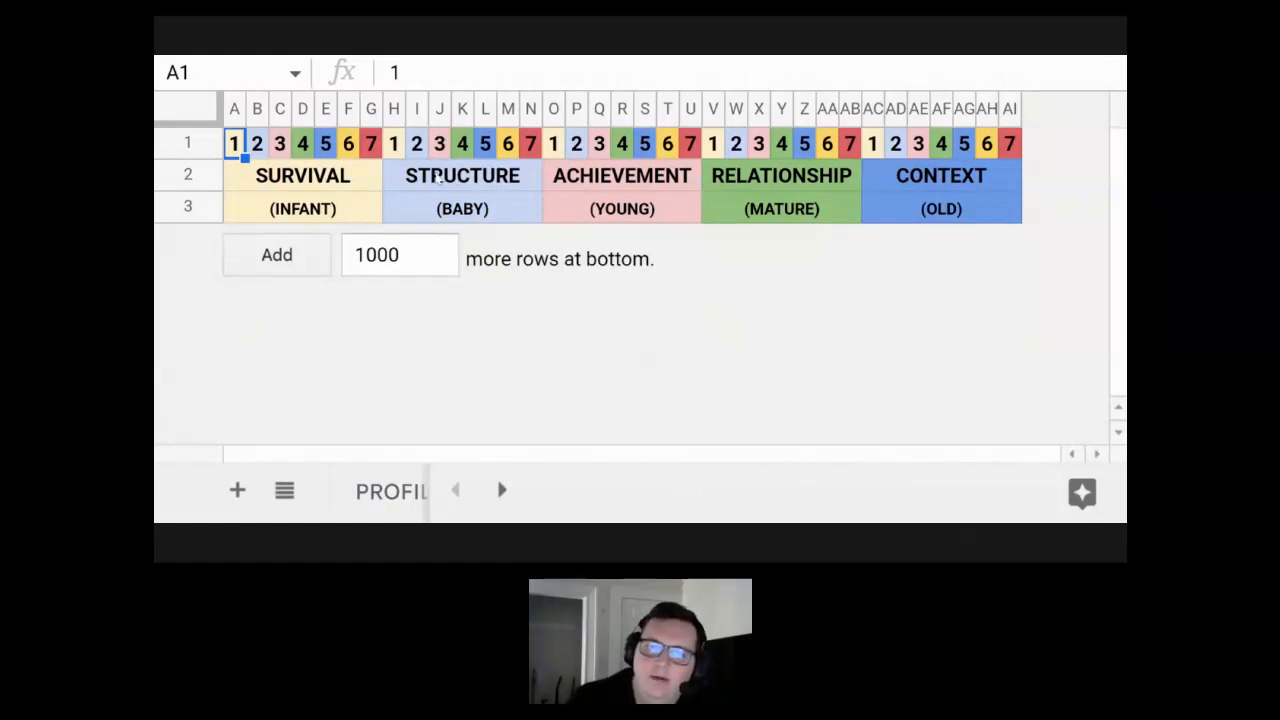
mouse_move(367, 193)
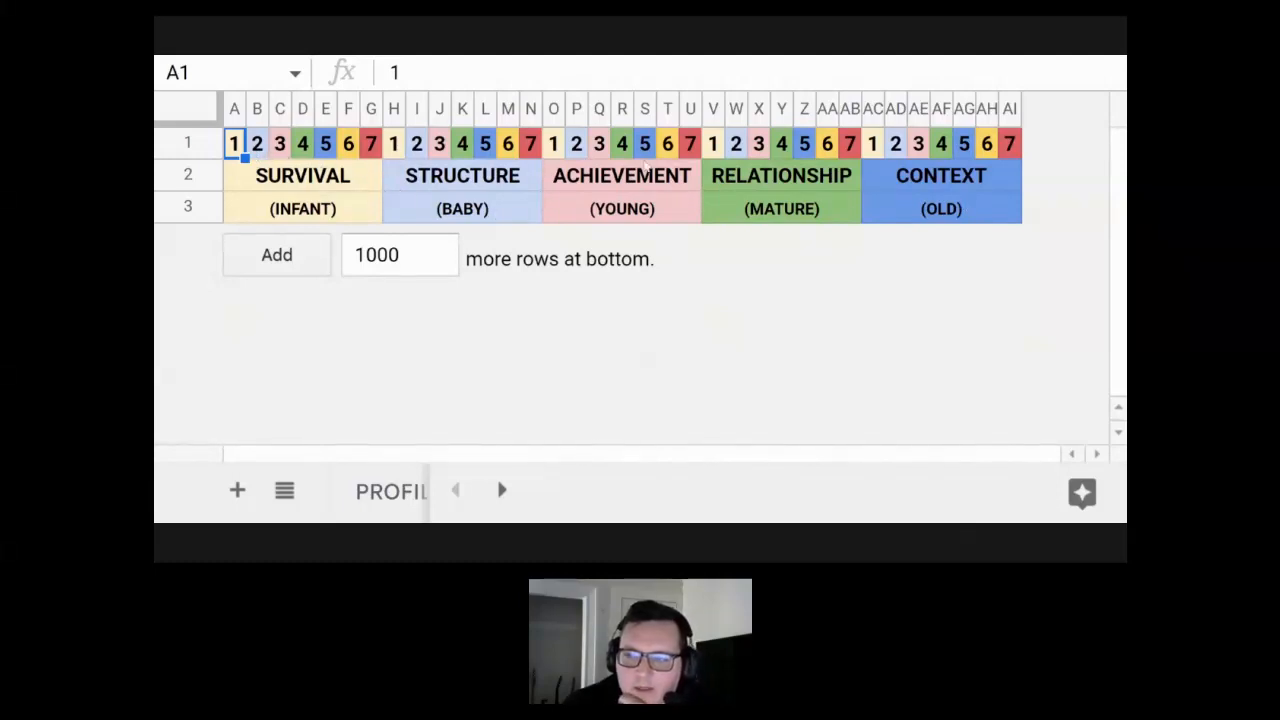
mouse_move(995, 208)
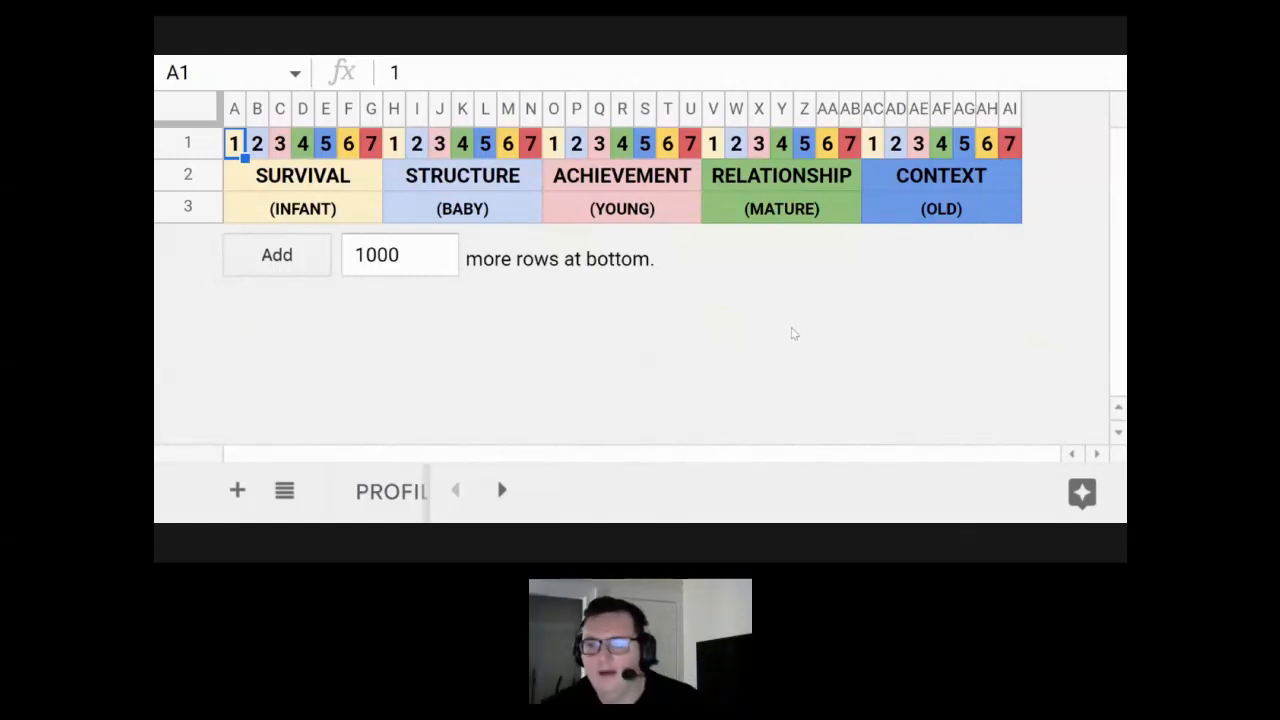
mouse_move(778, 331)
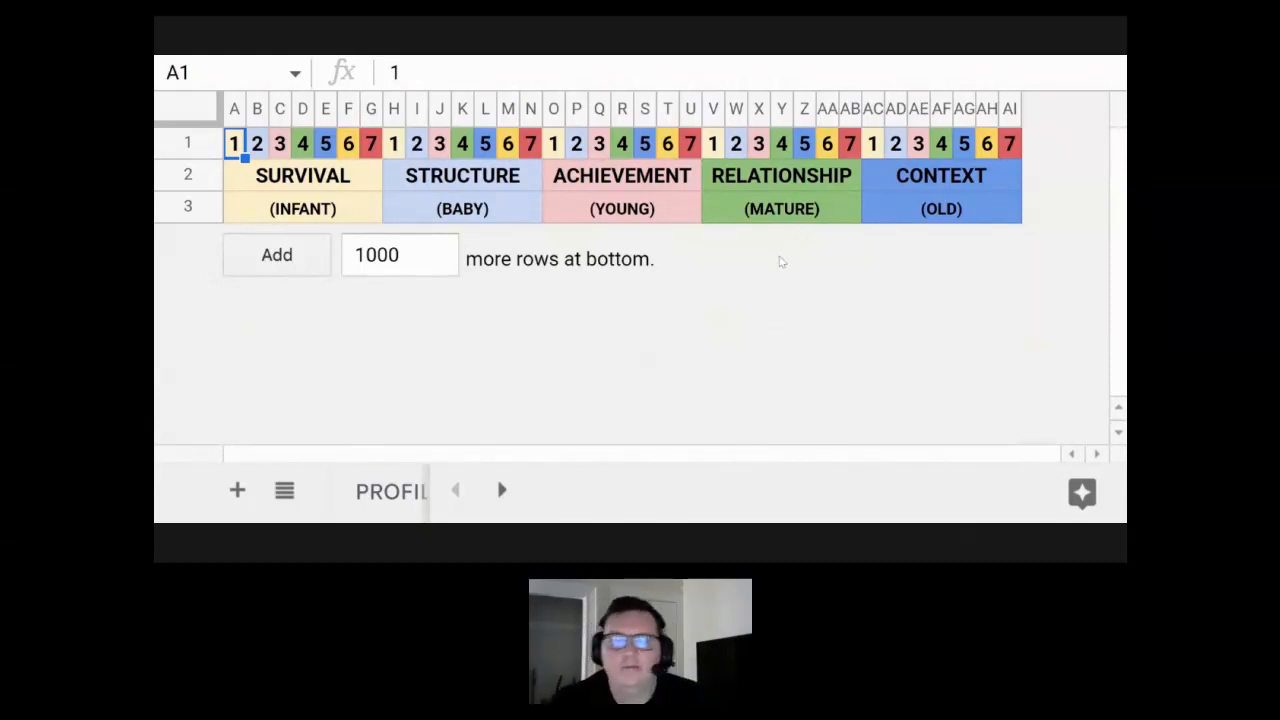
mouse_move(878, 180)
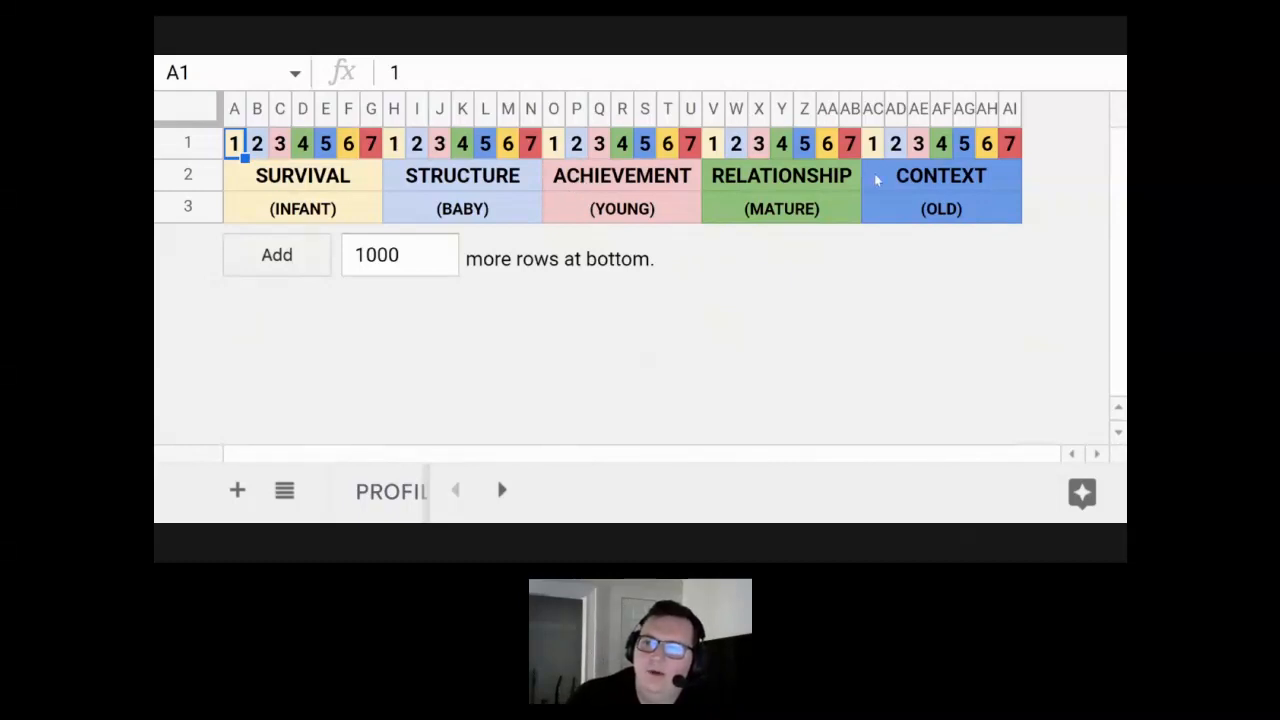
mouse_move(933, 187)
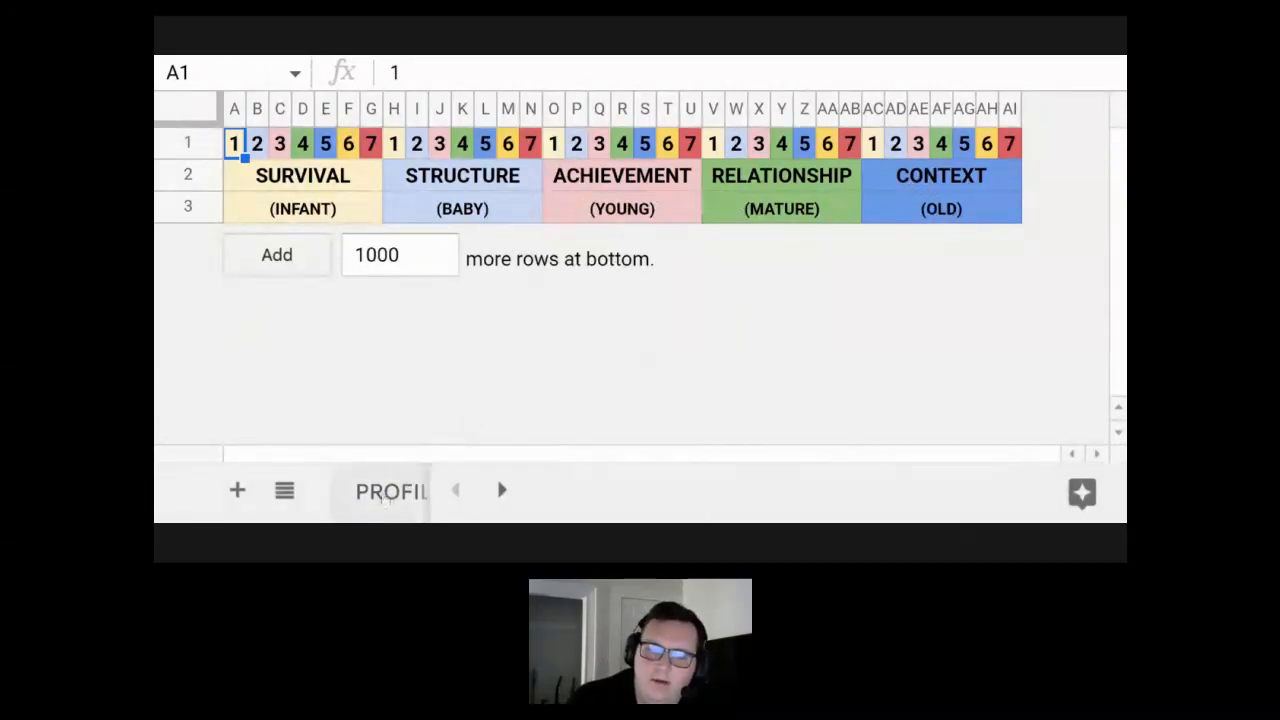
Step: Return to the PROFILE sheet and scroll over the Essence and Overleaves attributes
click(391, 491)
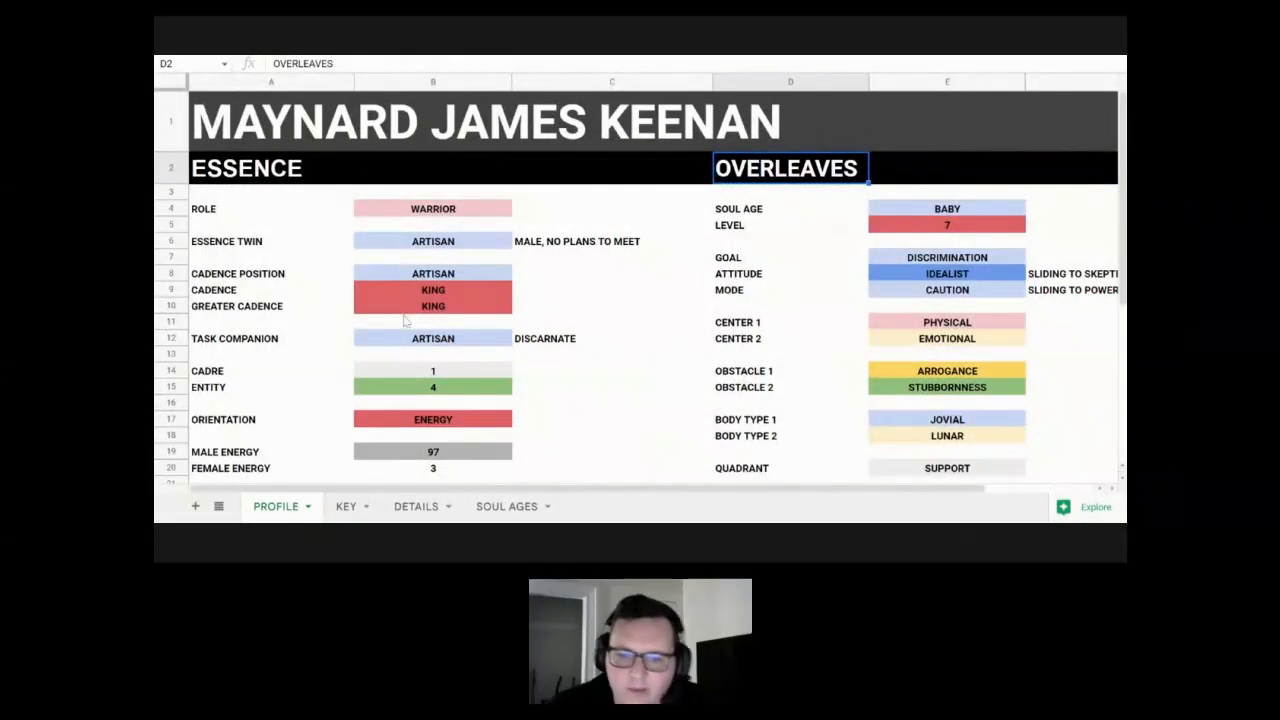
scroll(down, 3)
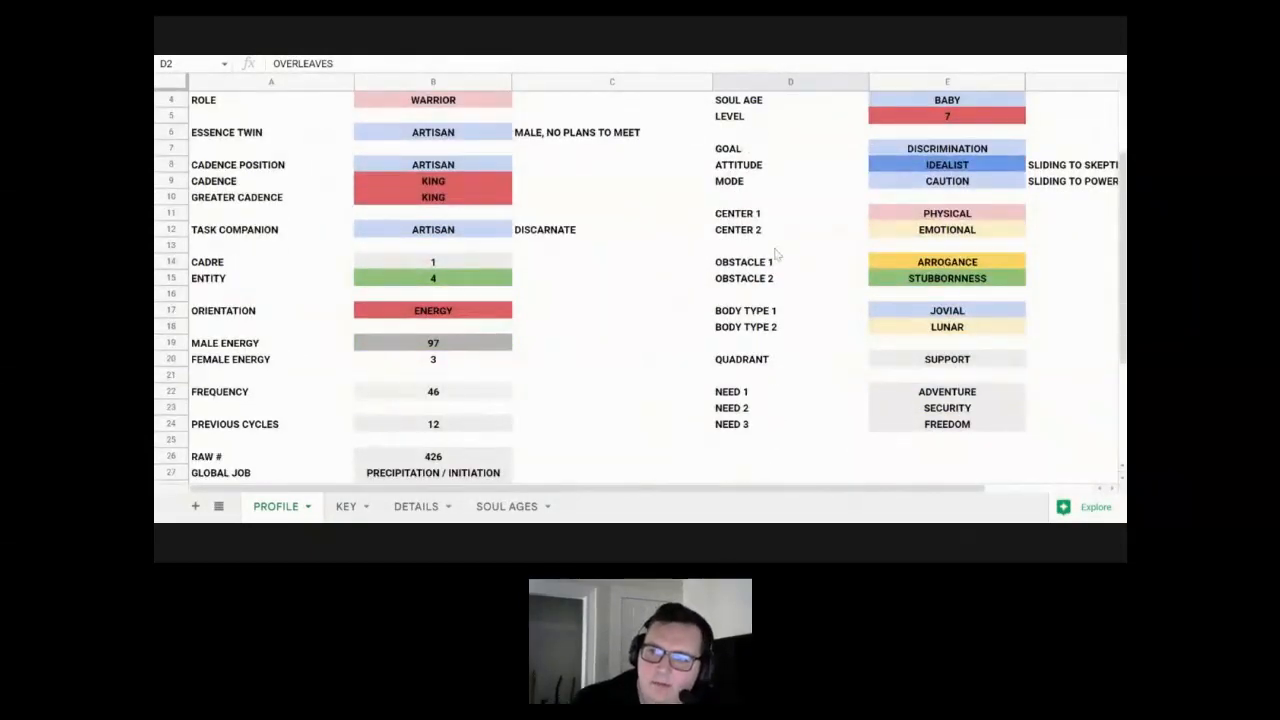
scroll(up, 3)
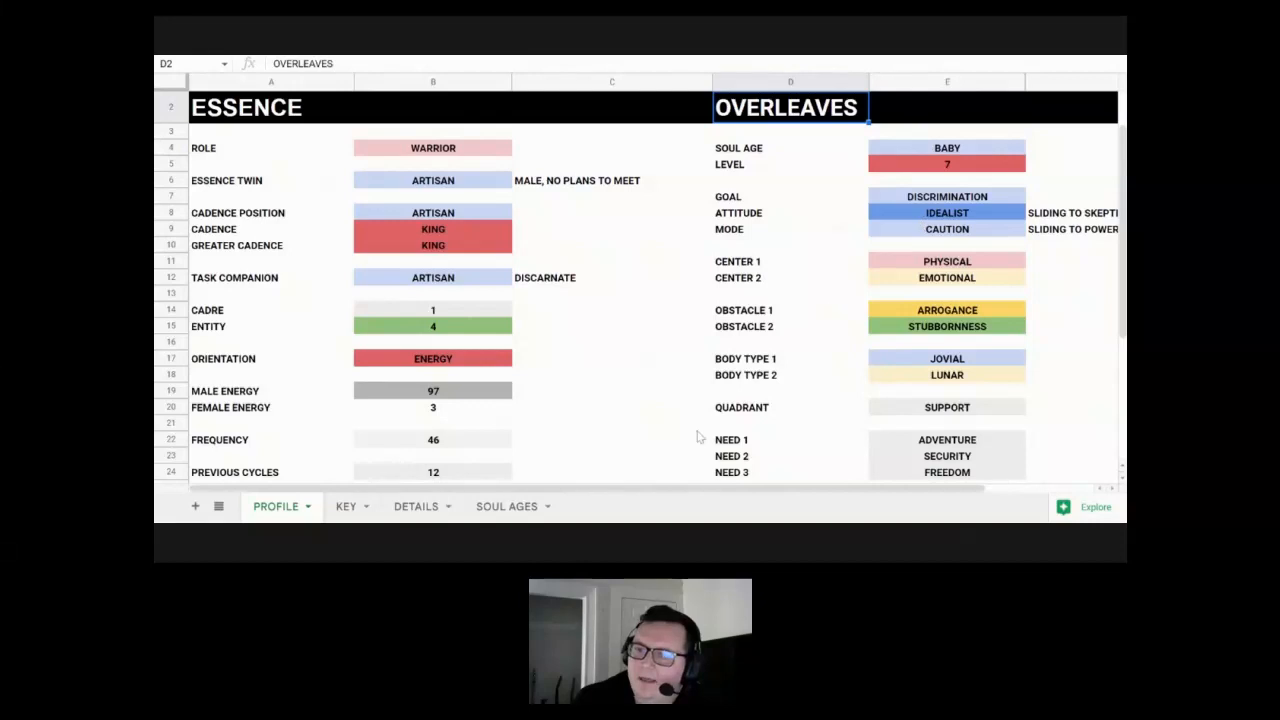
scroll(right, 3)
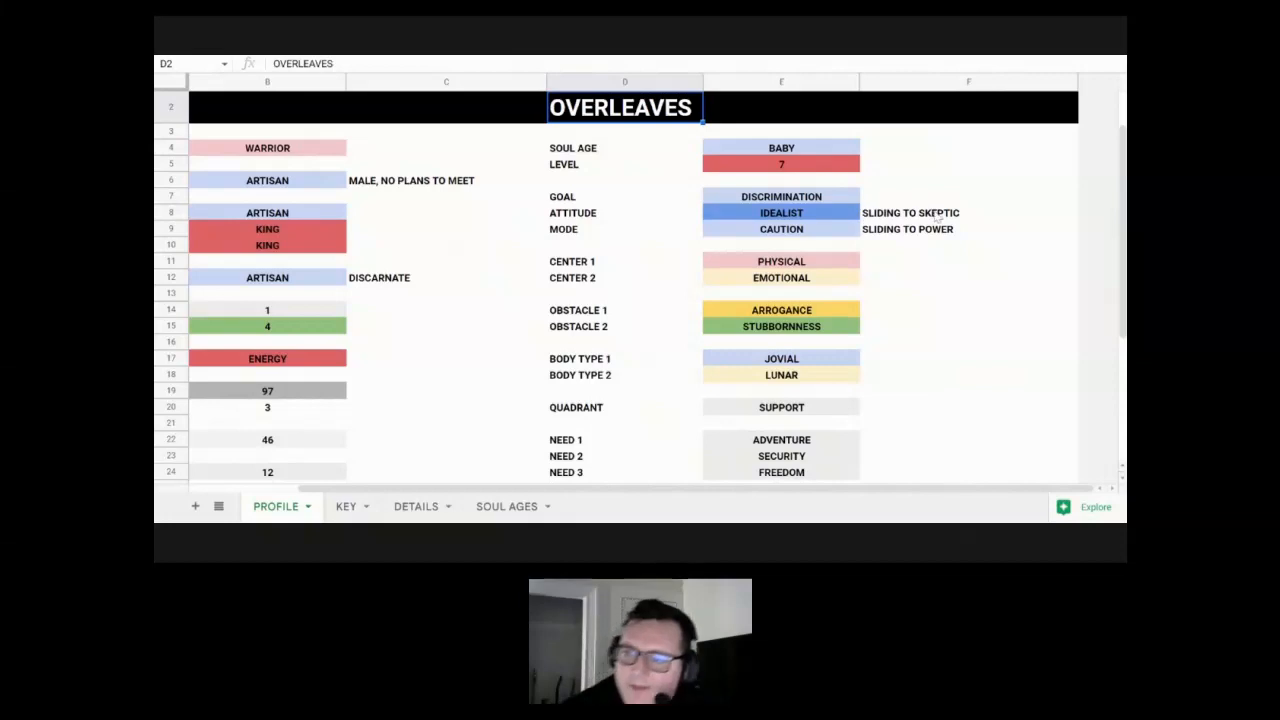
mouse_move(825, 212)
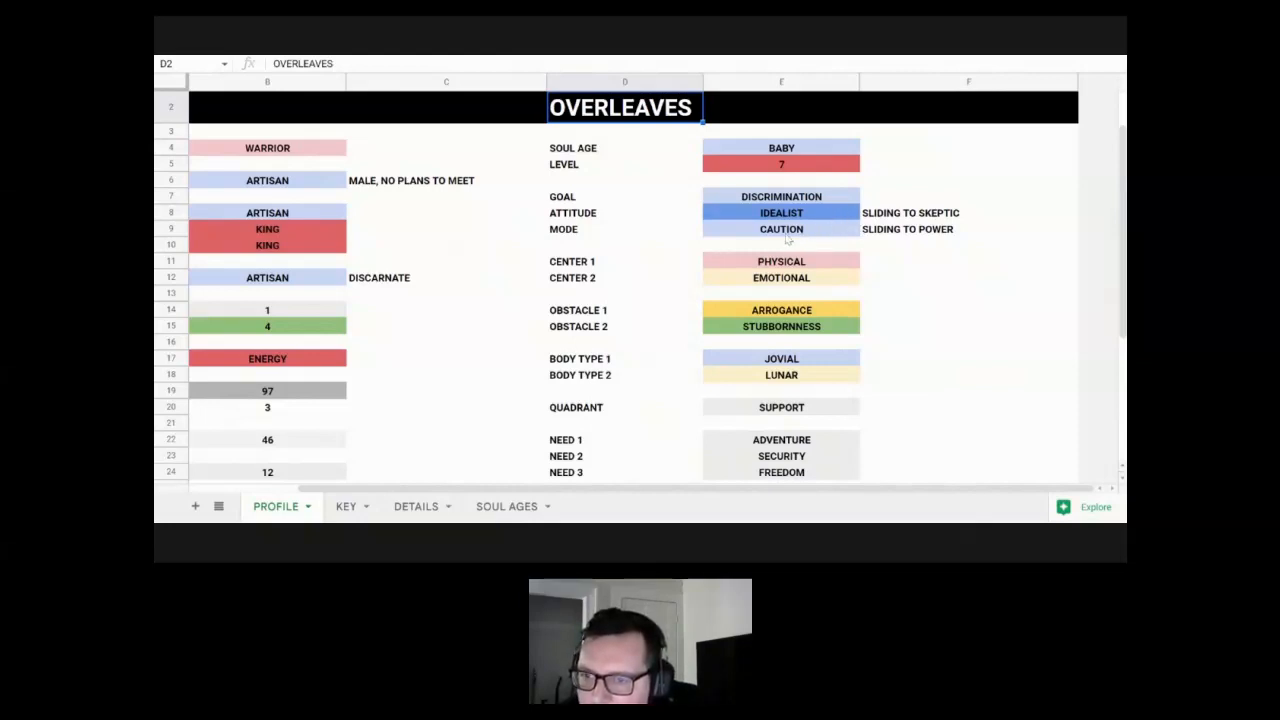
mouse_move(832, 231)
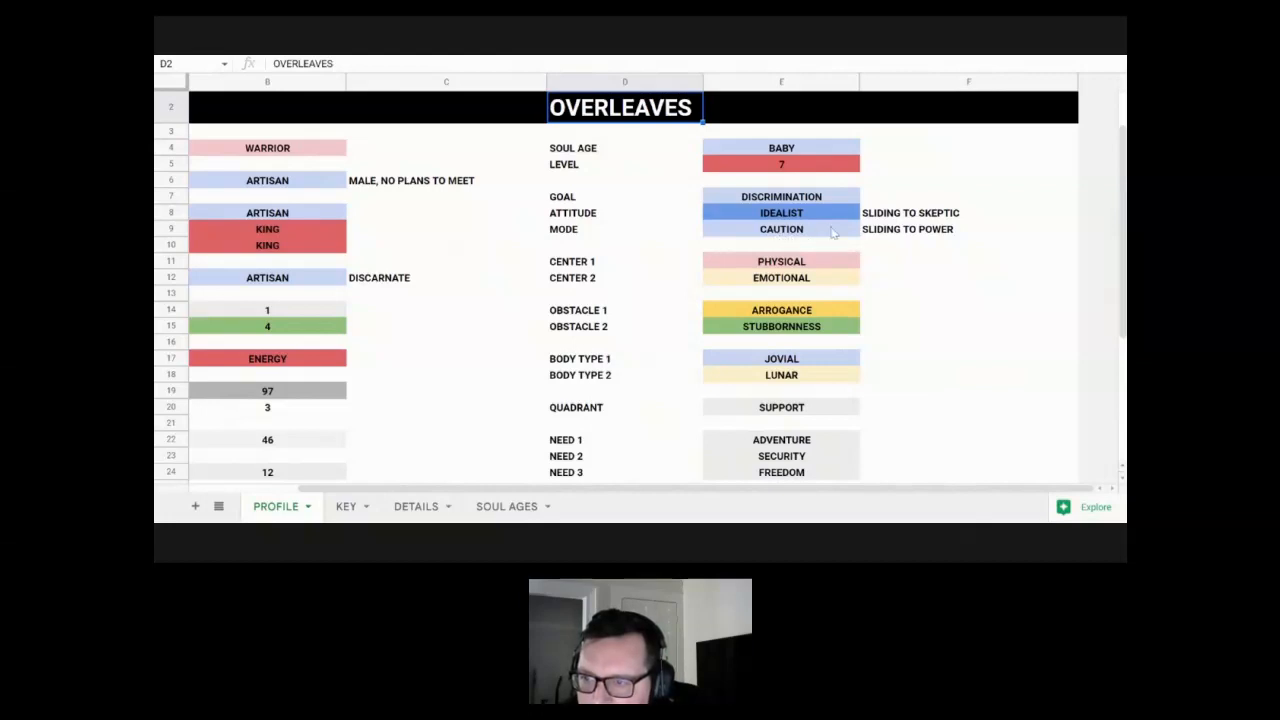
mouse_move(880, 237)
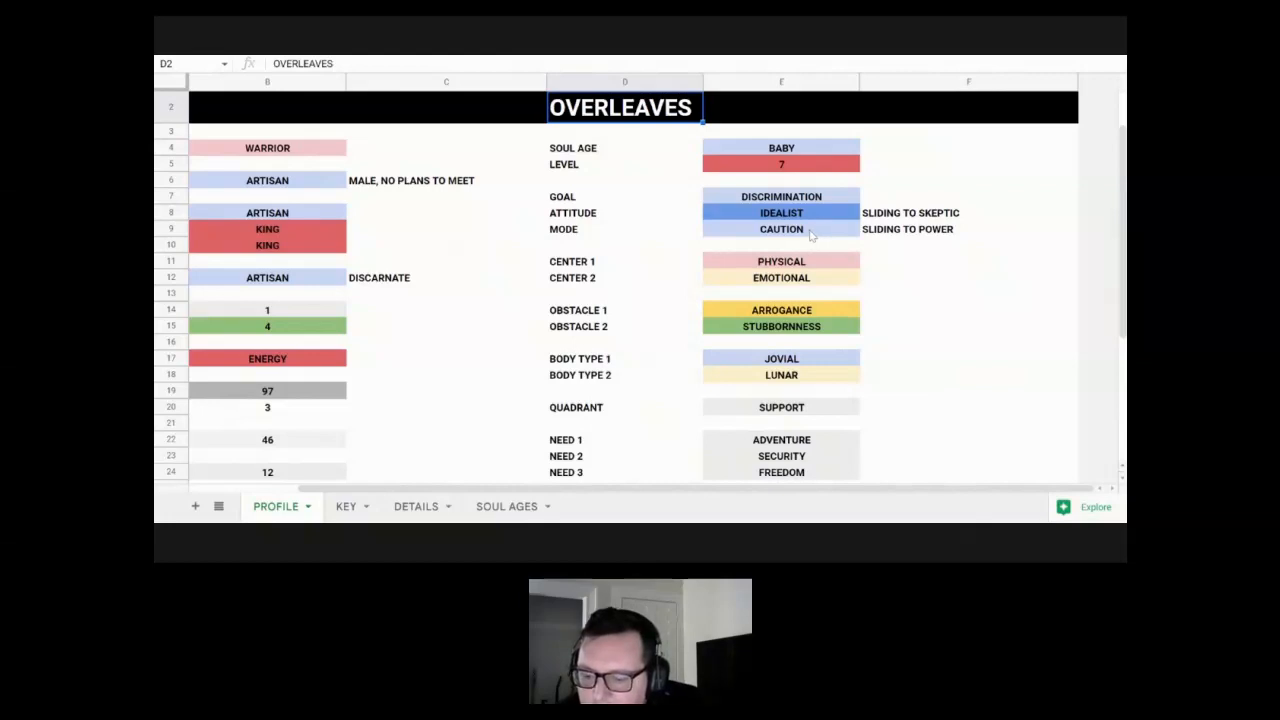
mouse_move(815, 234)
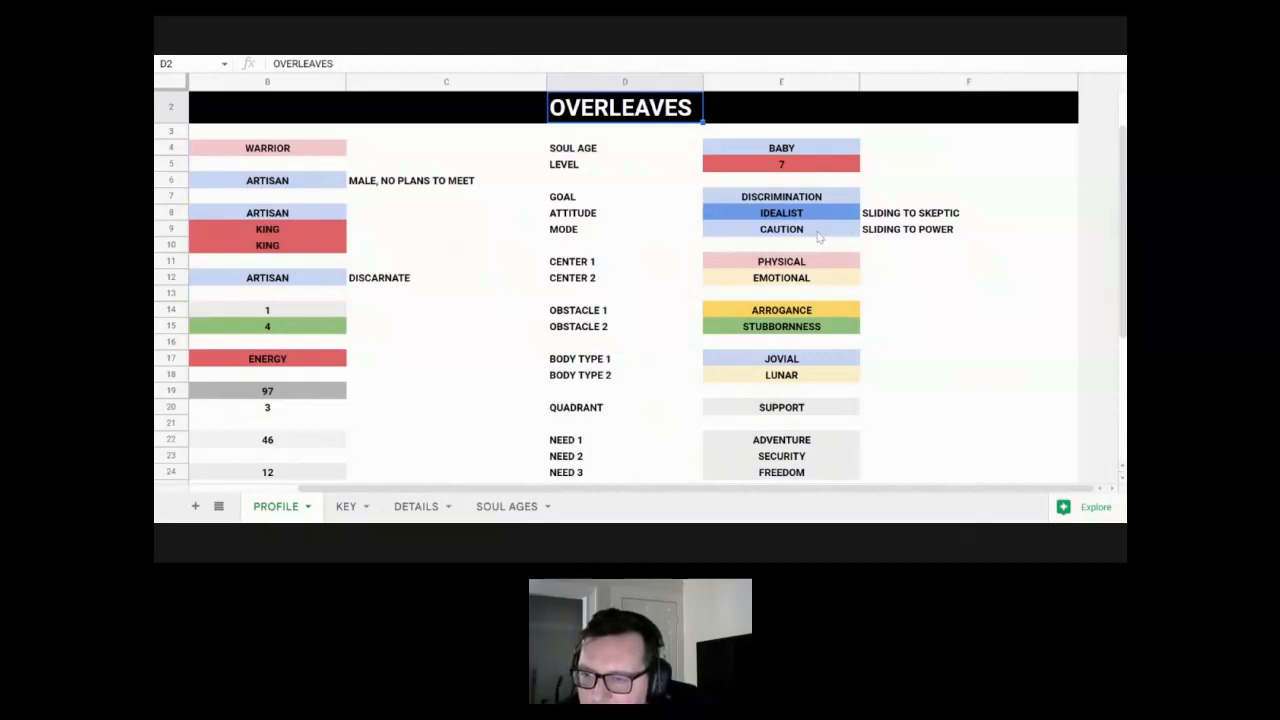
mouse_move(882, 237)
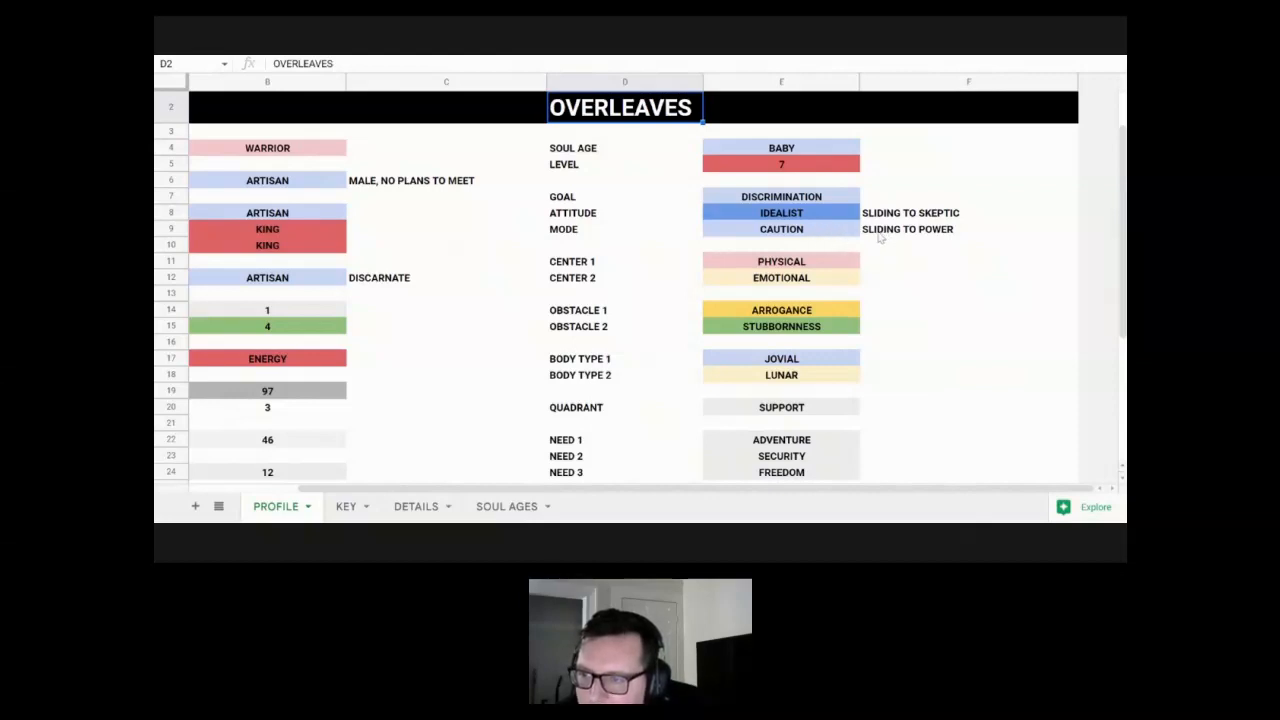
mouse_move(822, 233)
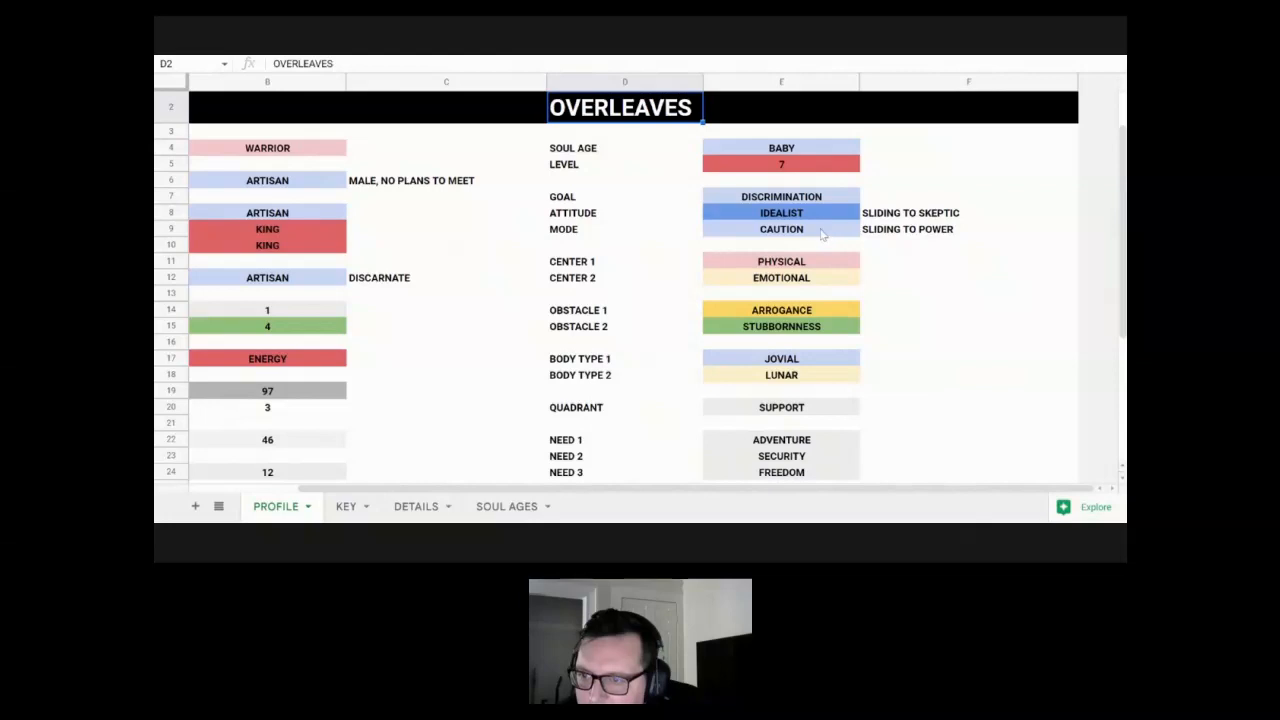
mouse_move(855, 235)
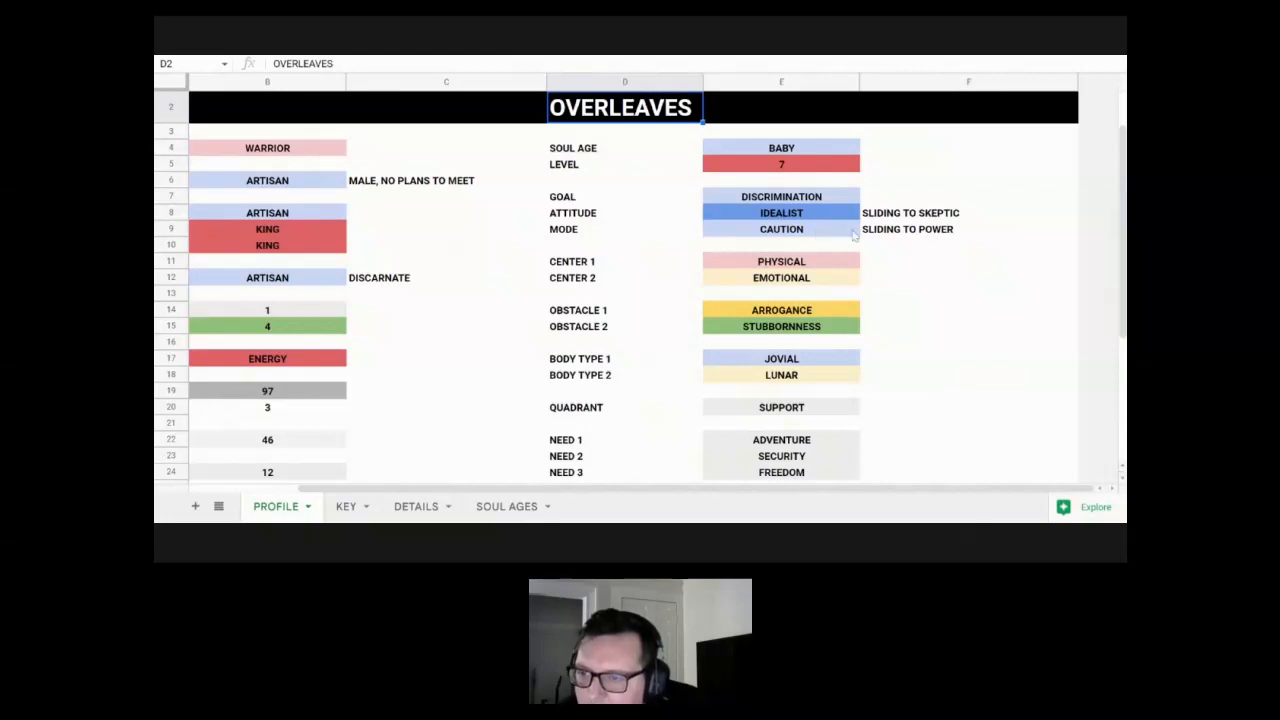
mouse_move(838, 235)
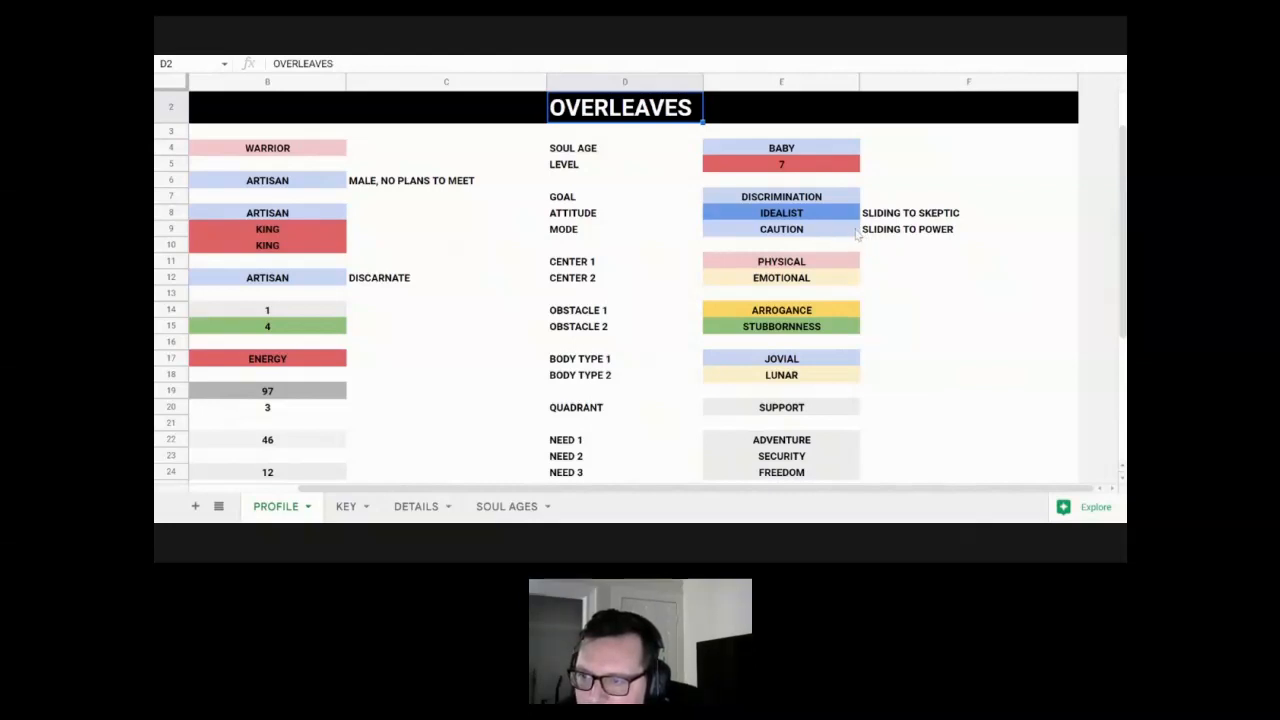
mouse_move(820, 240)
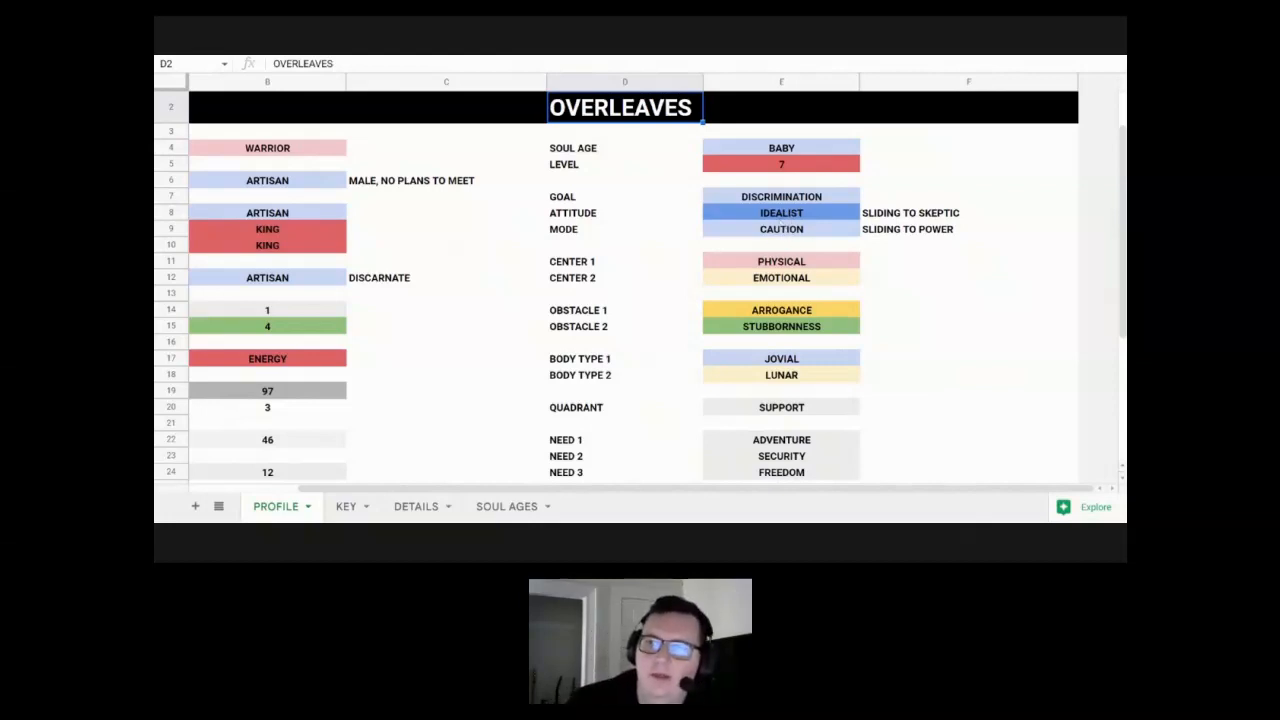
mouse_move(430, 242)
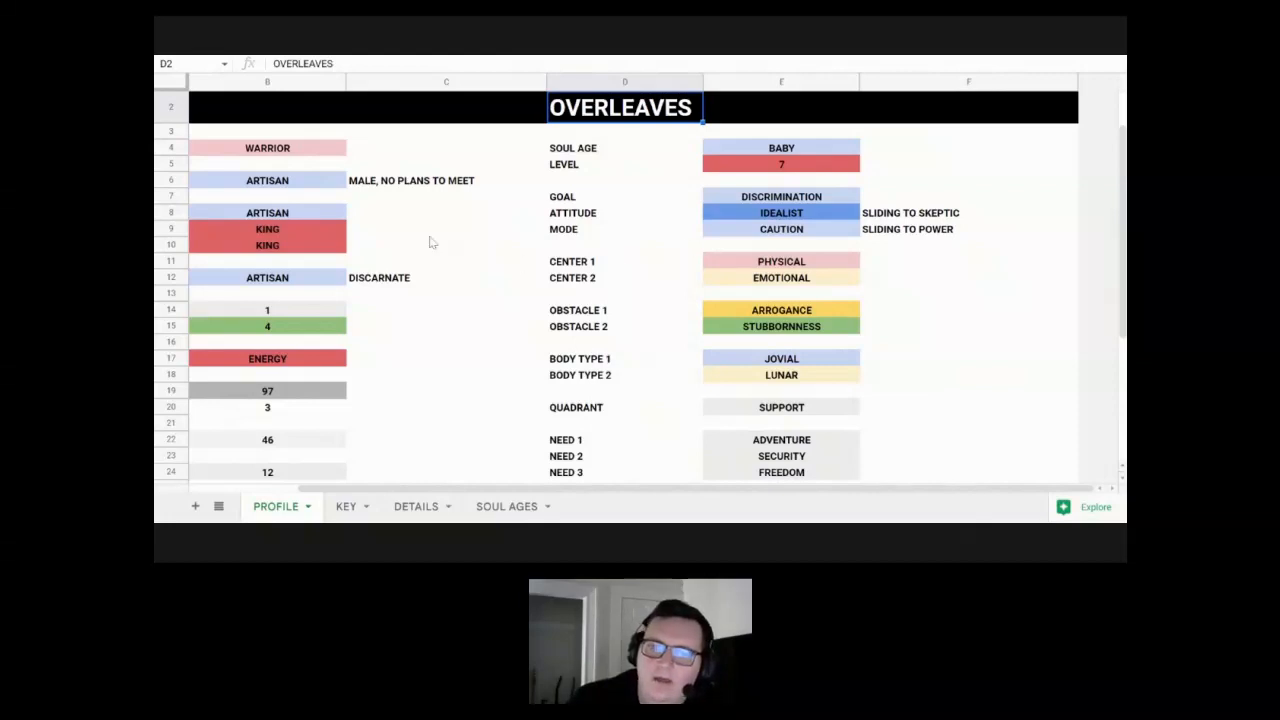
mouse_move(290, 207)
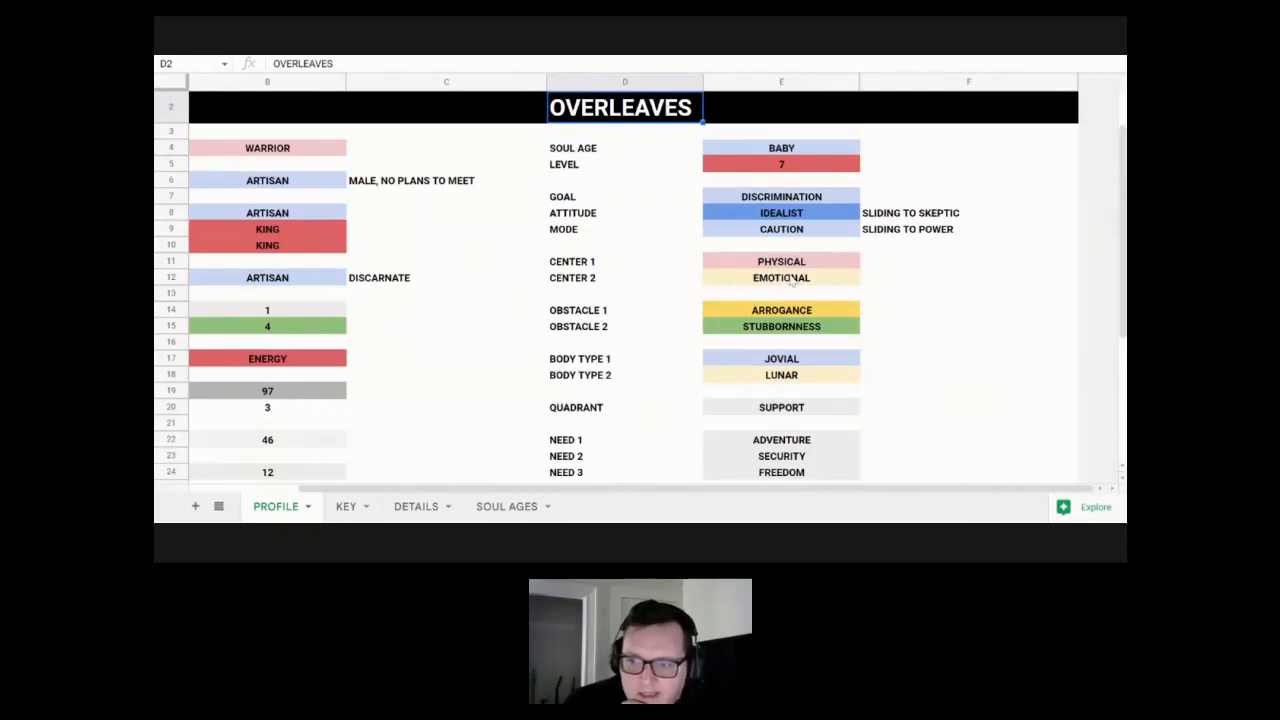
mouse_move(725, 300)
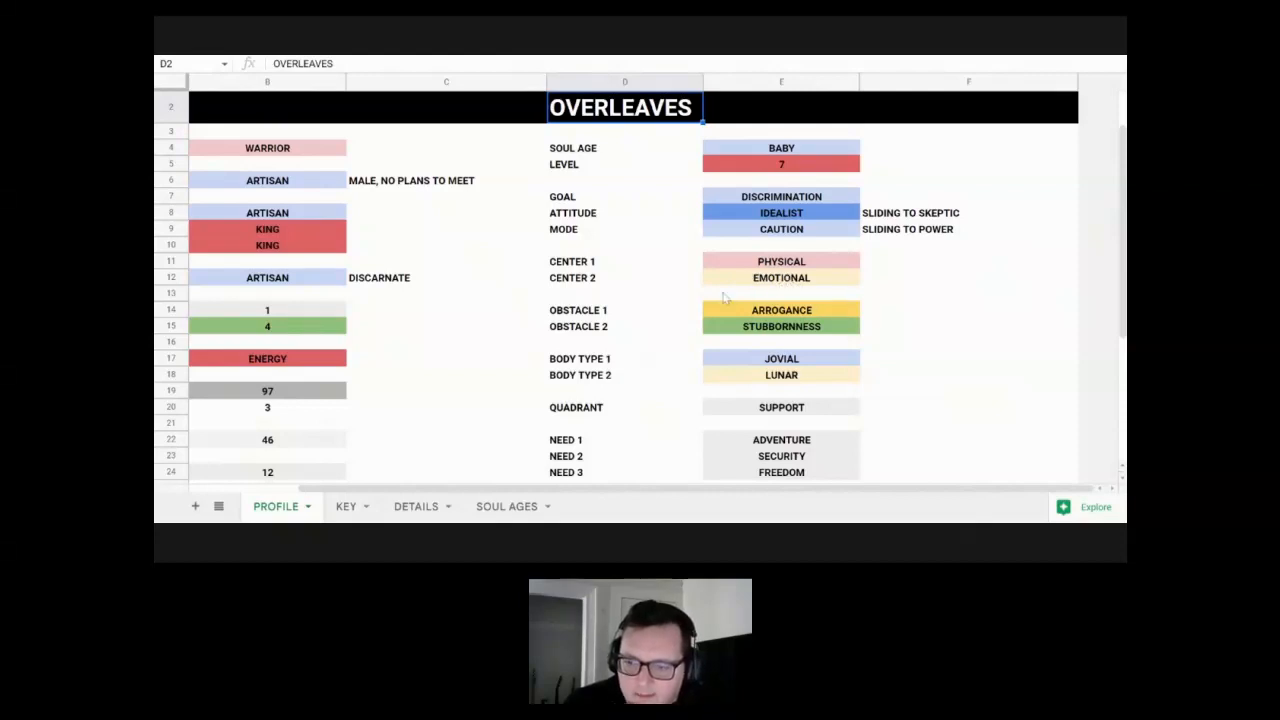
scroll(down, 3)
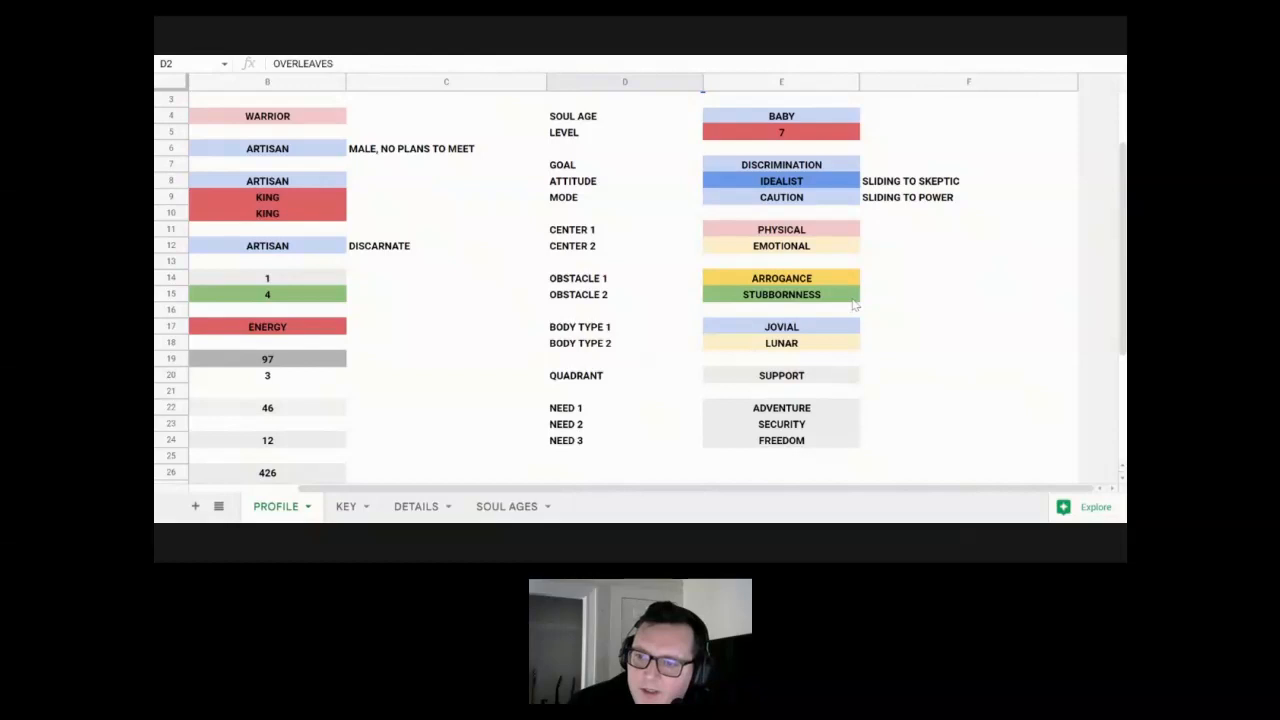
mouse_move(910, 305)
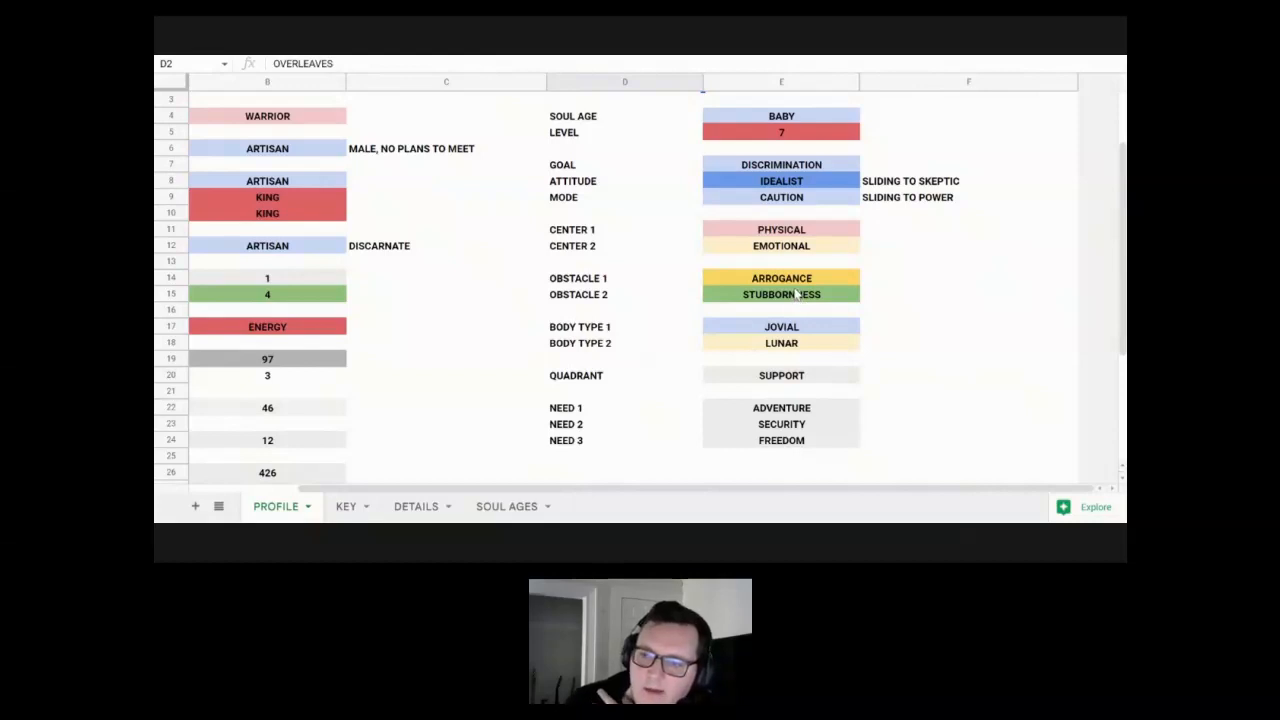
mouse_move(785, 300)
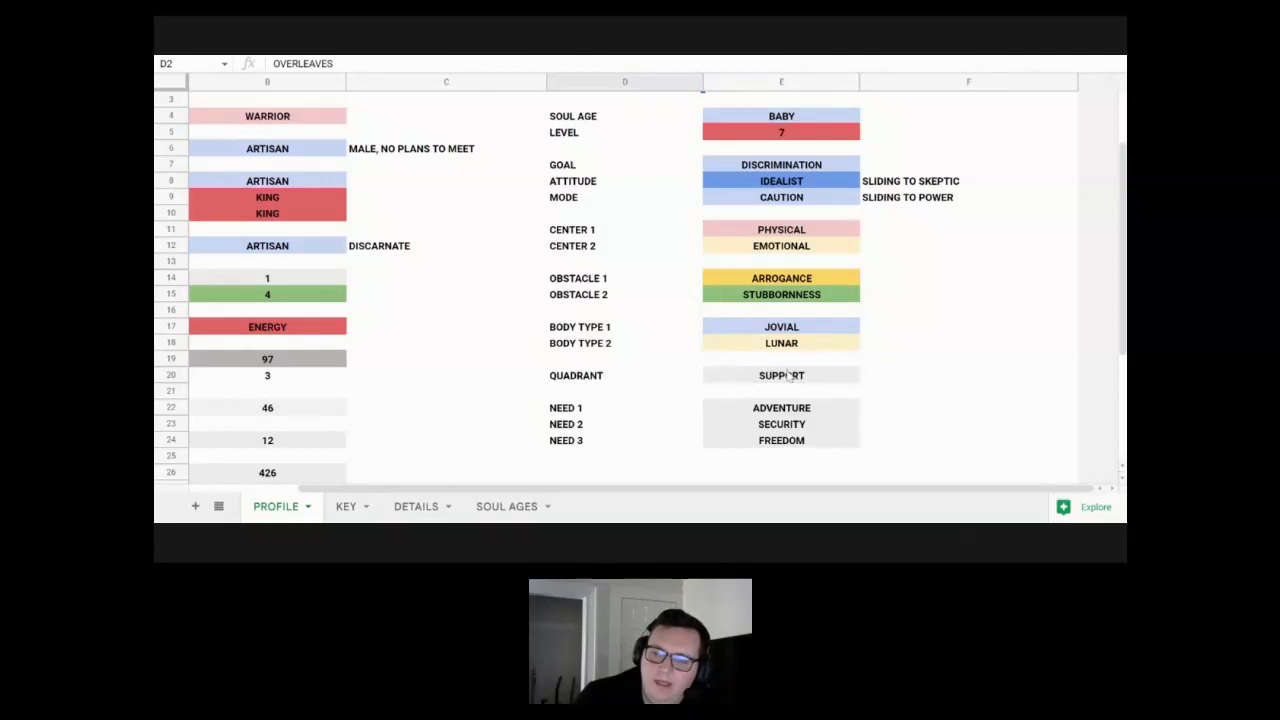
mouse_move(788, 388)
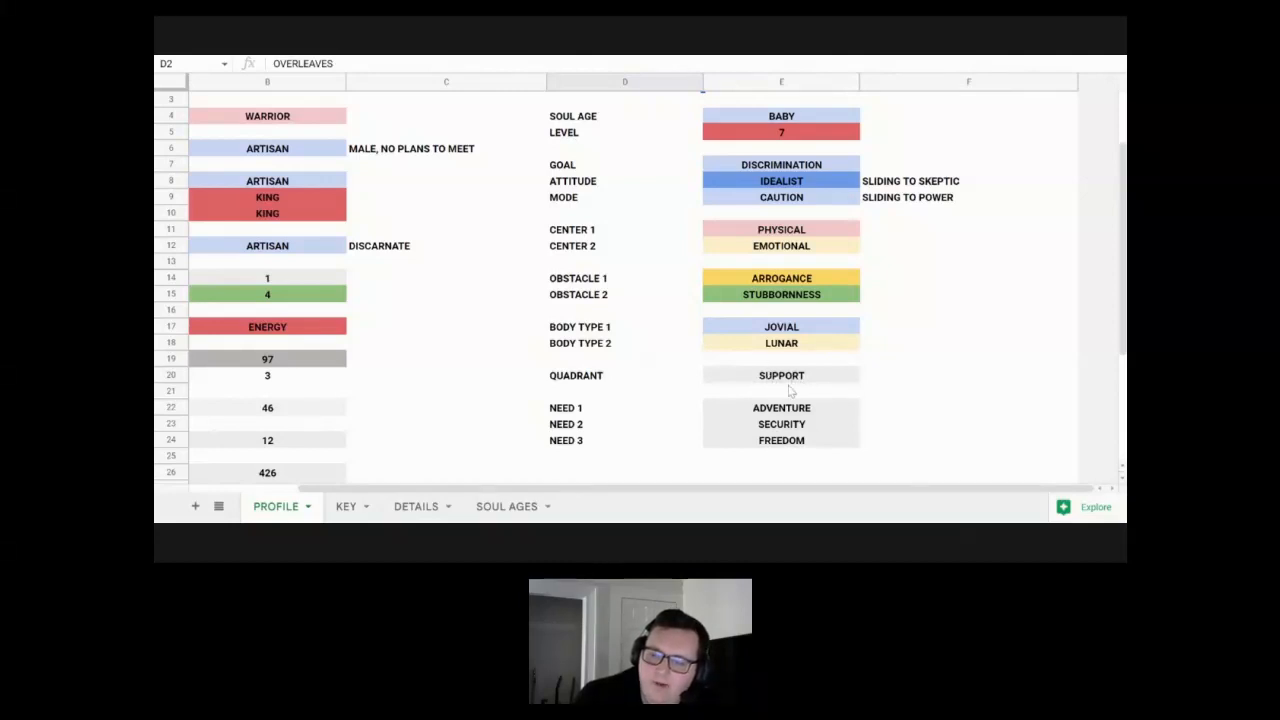
mouse_move(785, 388)
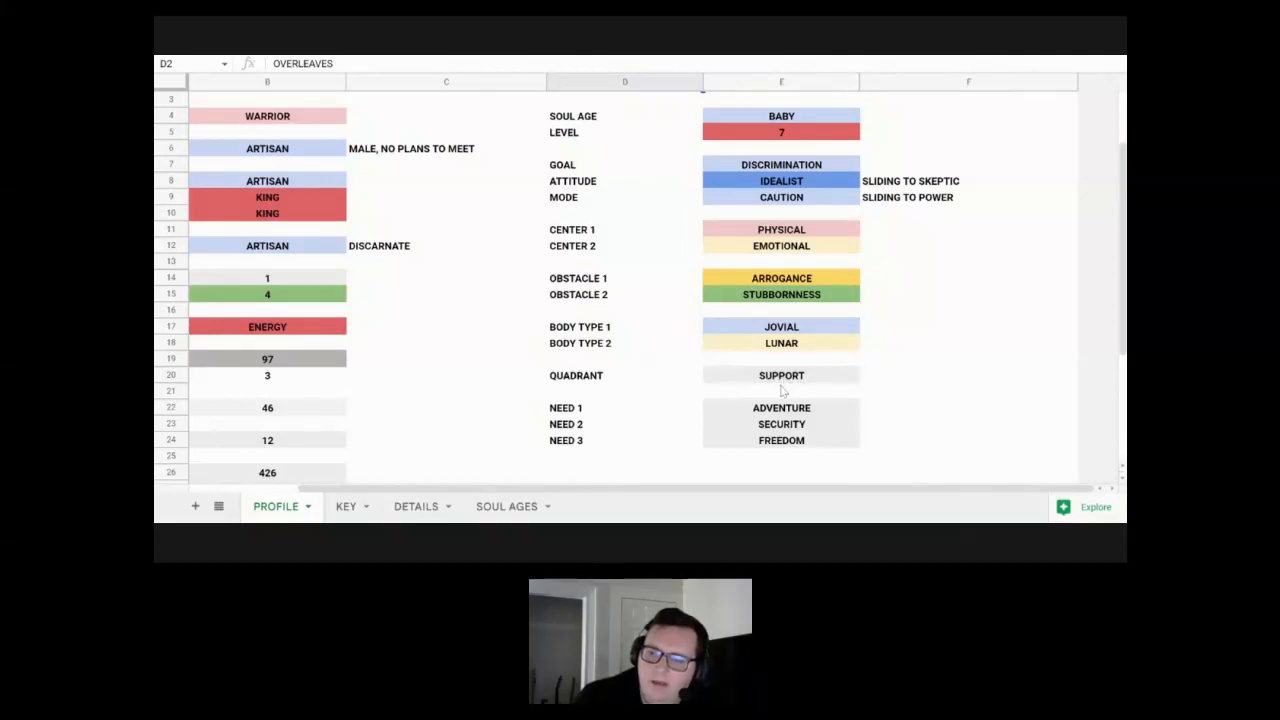
mouse_move(822, 382)
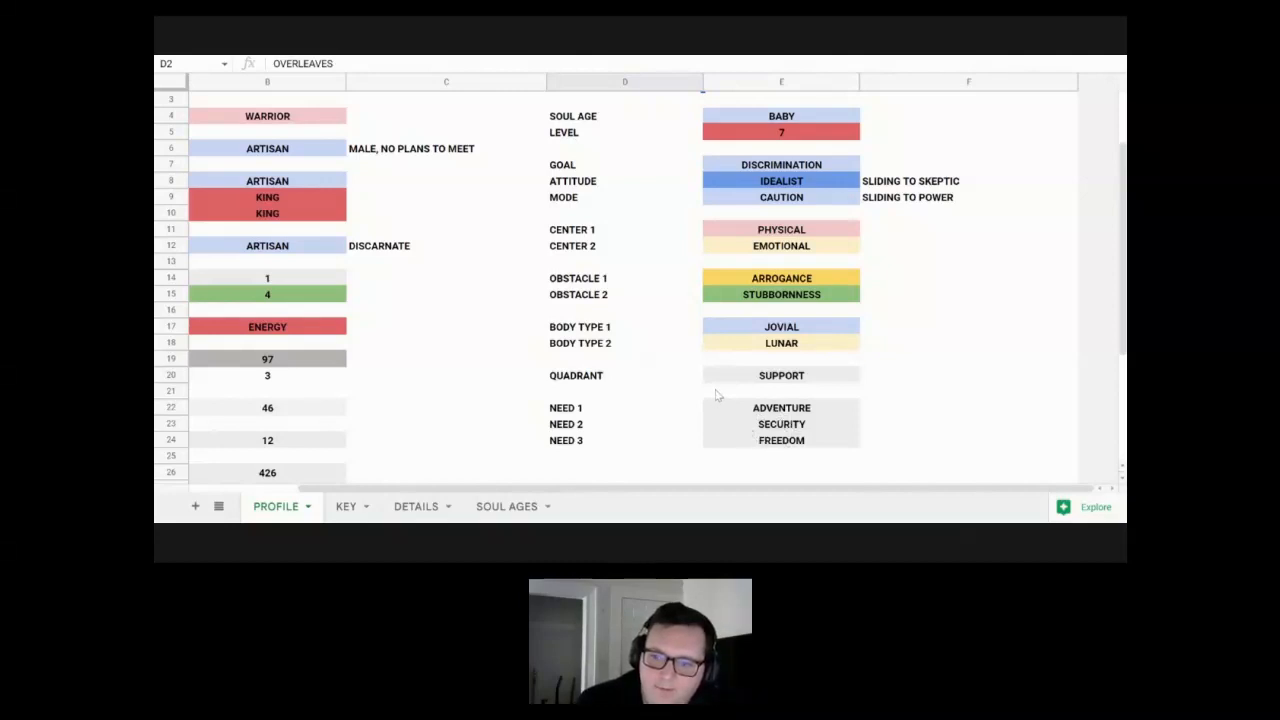
scroll(down, 3)
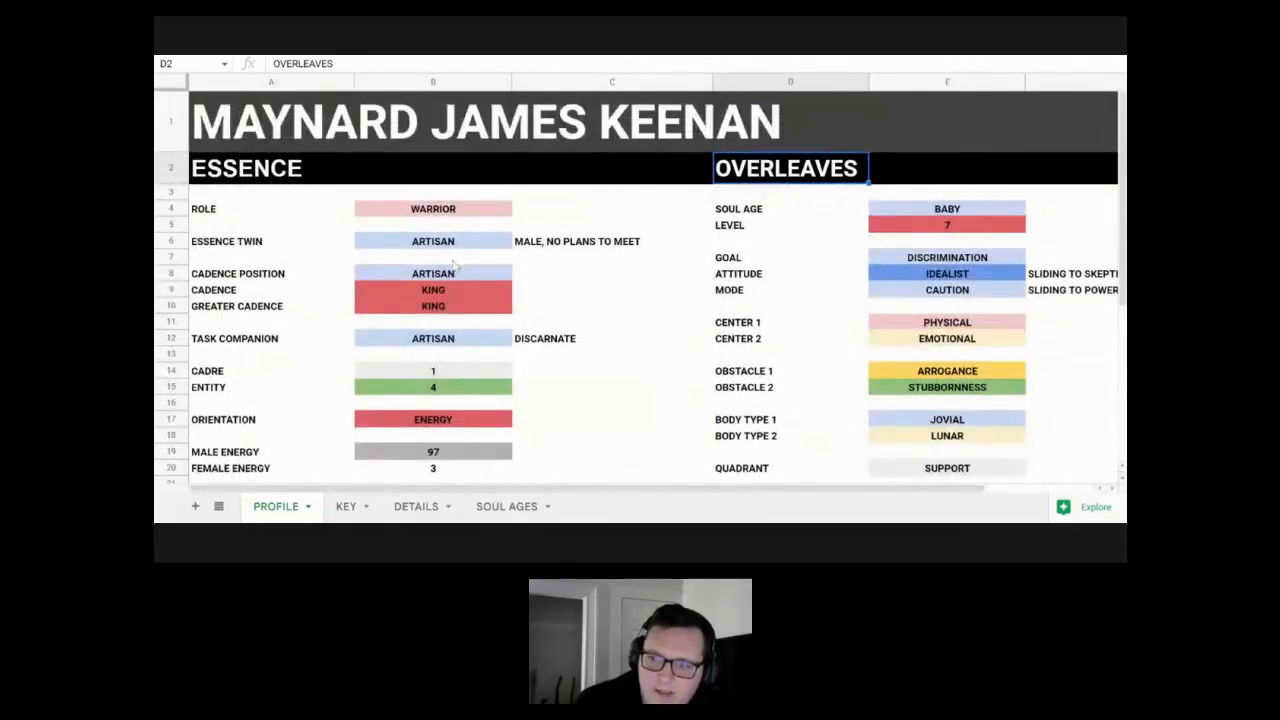
mouse_move(700, 262)
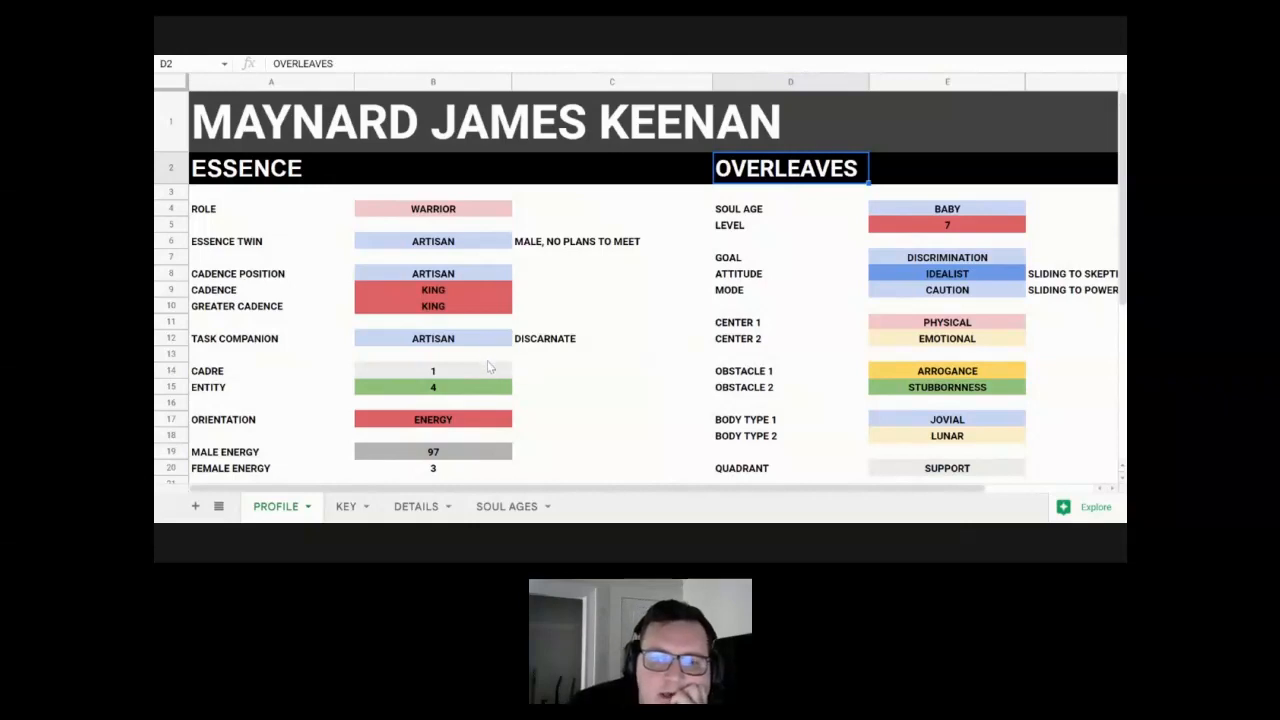
scroll(down, 3)
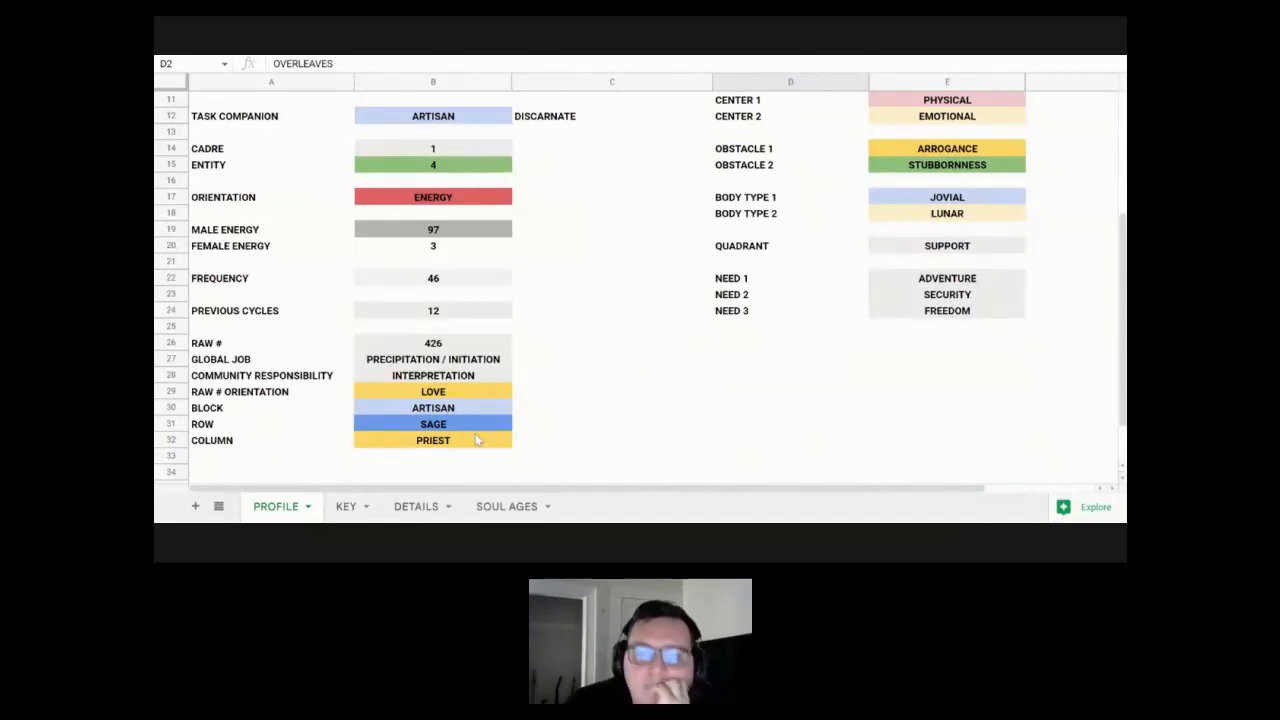
mouse_move(480, 418)
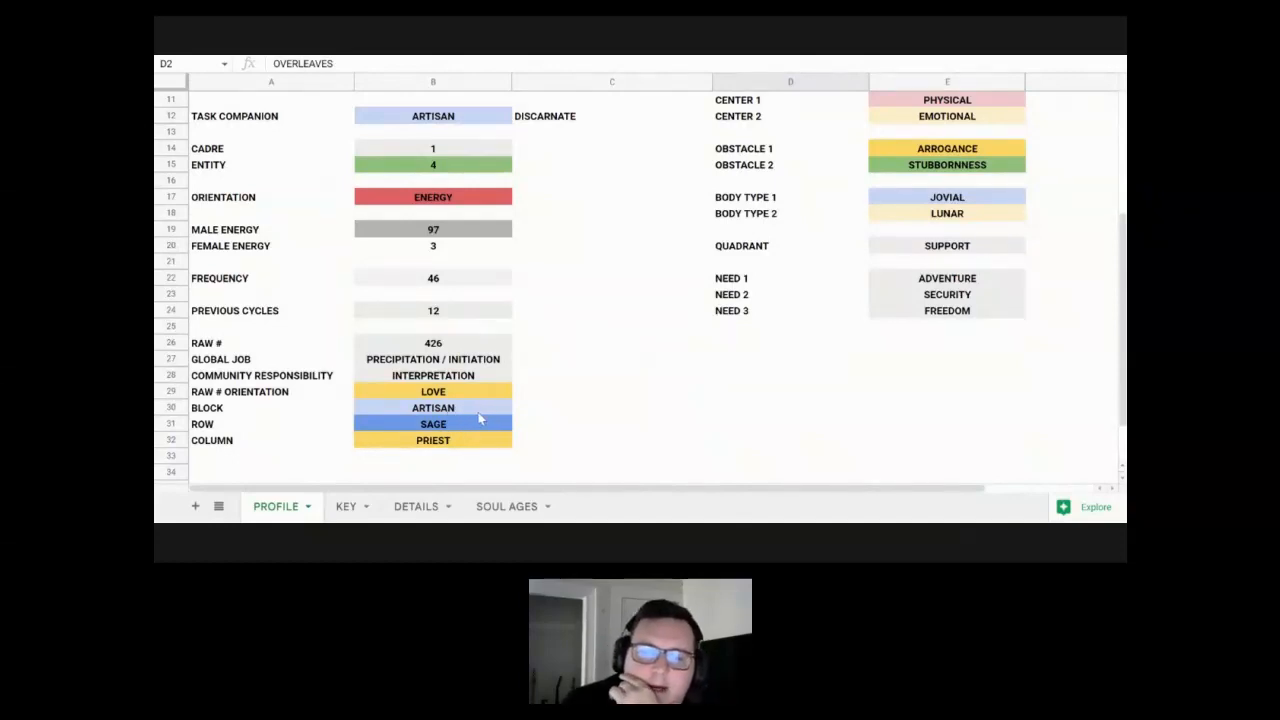
mouse_move(470, 445)
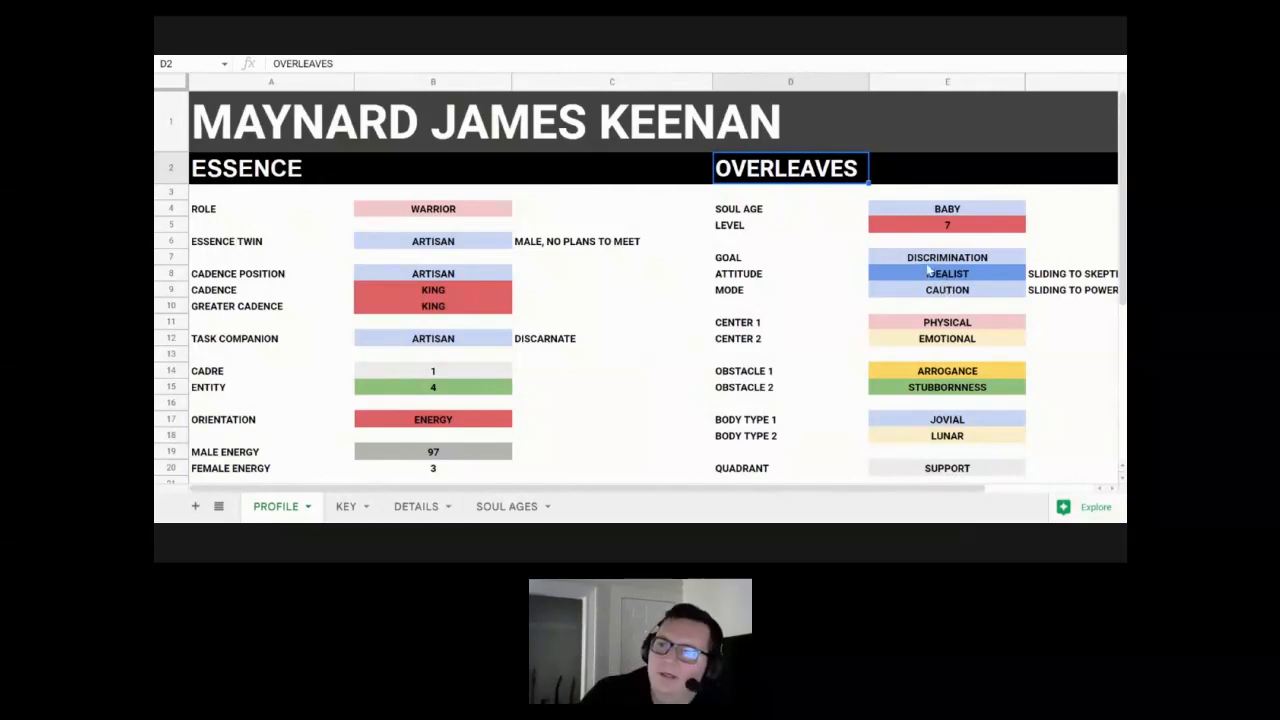
mouse_move(920, 308)
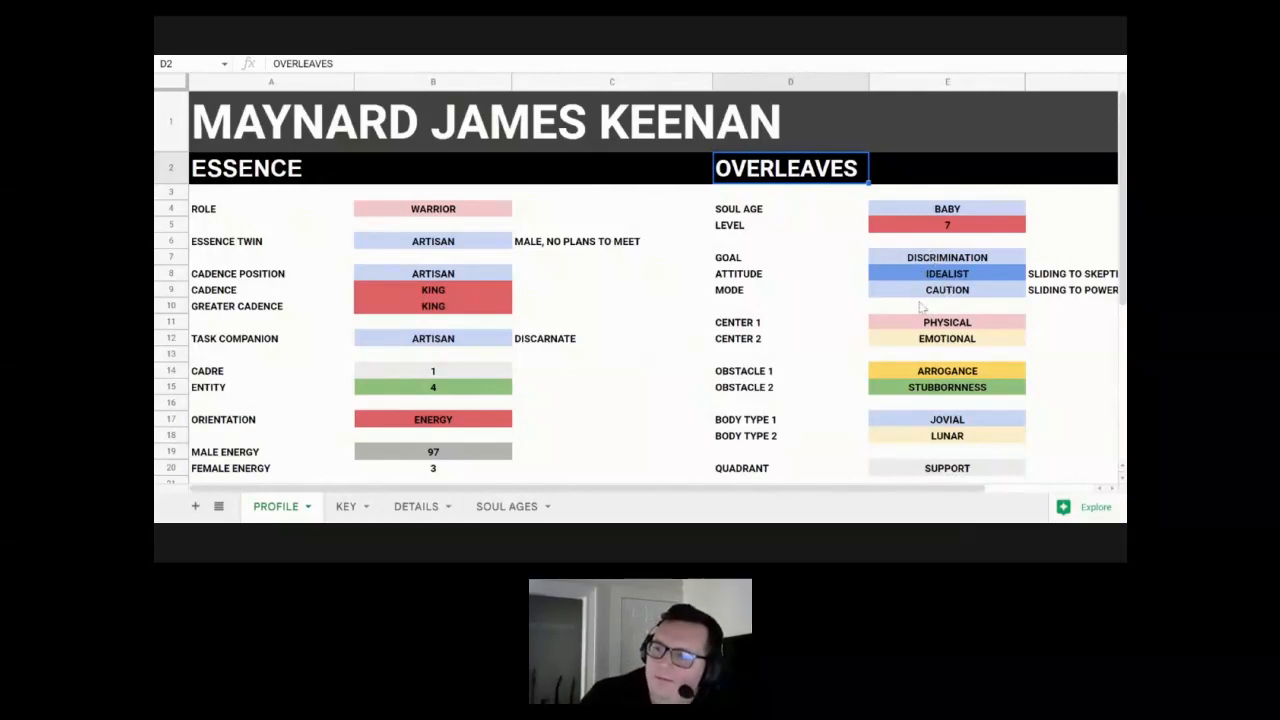
scroll(down, 3)
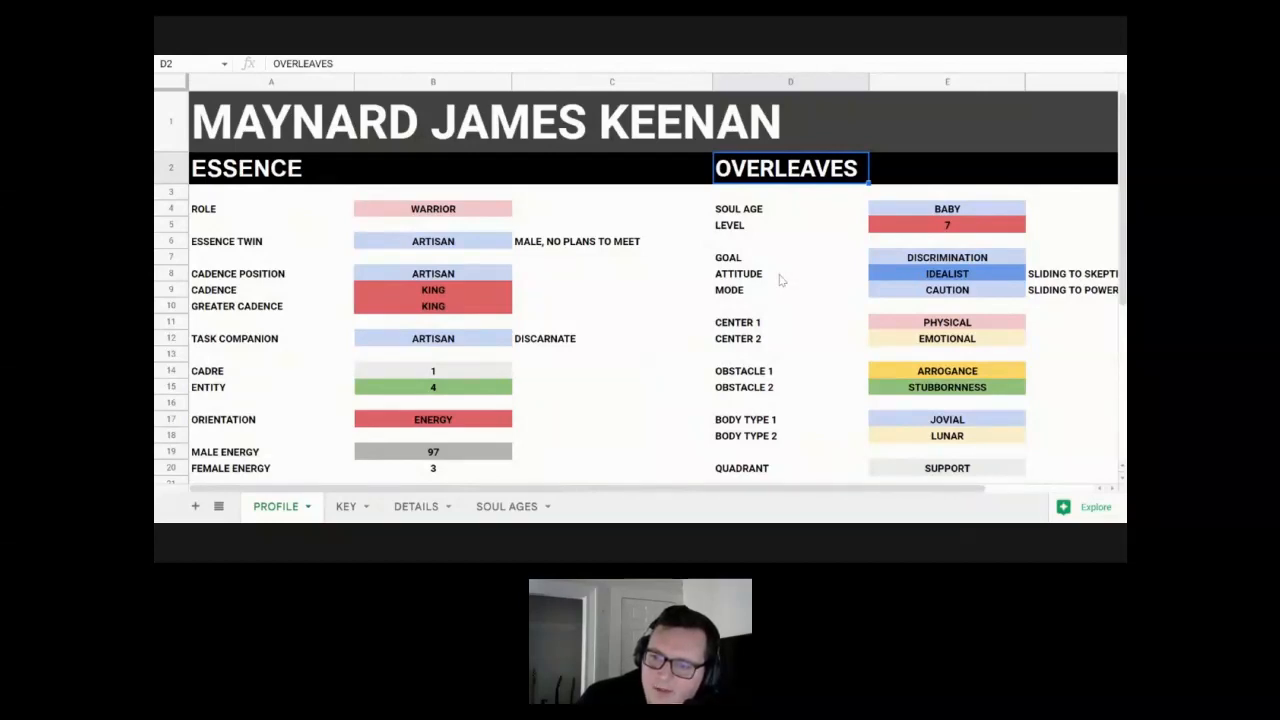
mouse_move(772, 282)
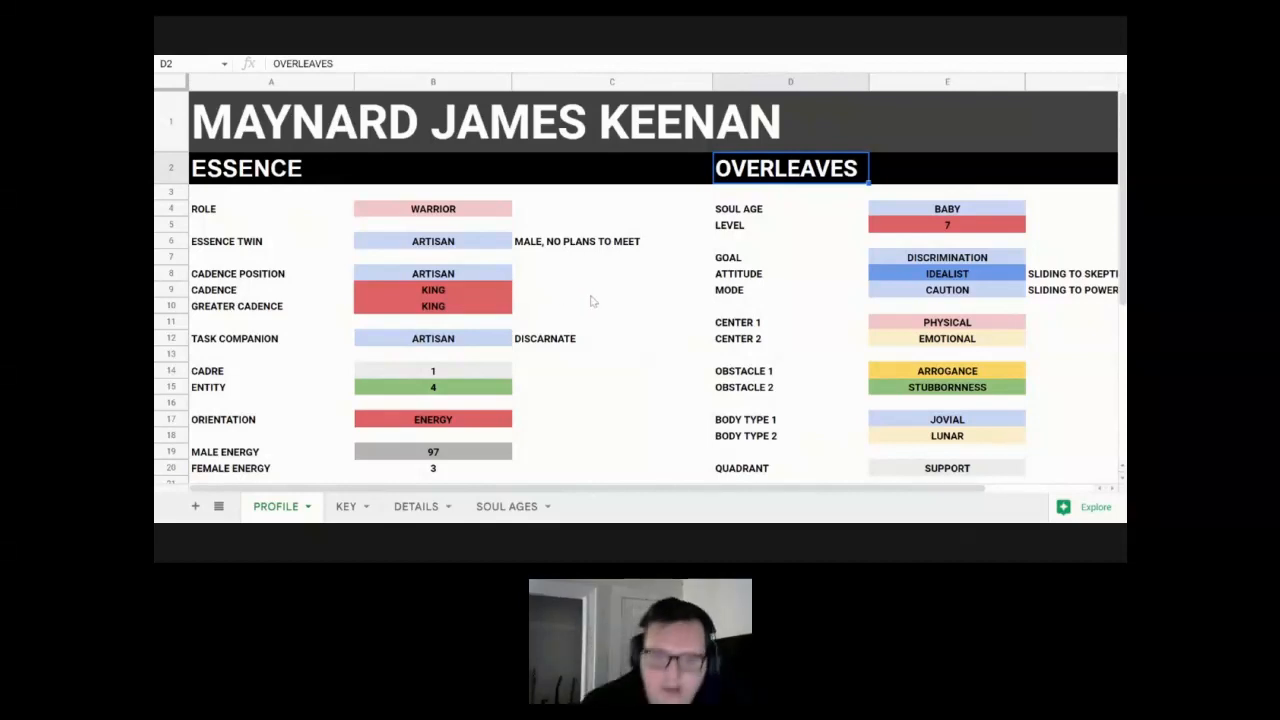
mouse_move(601, 327)
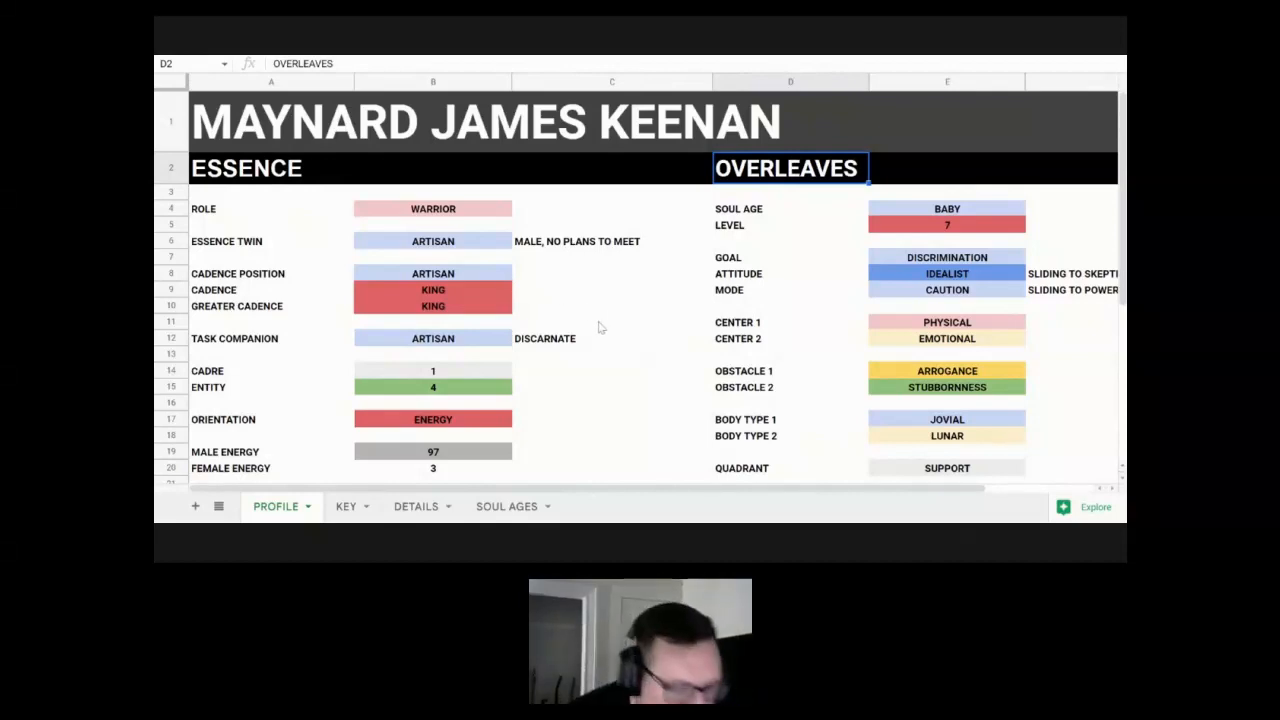
mouse_move(590, 304)
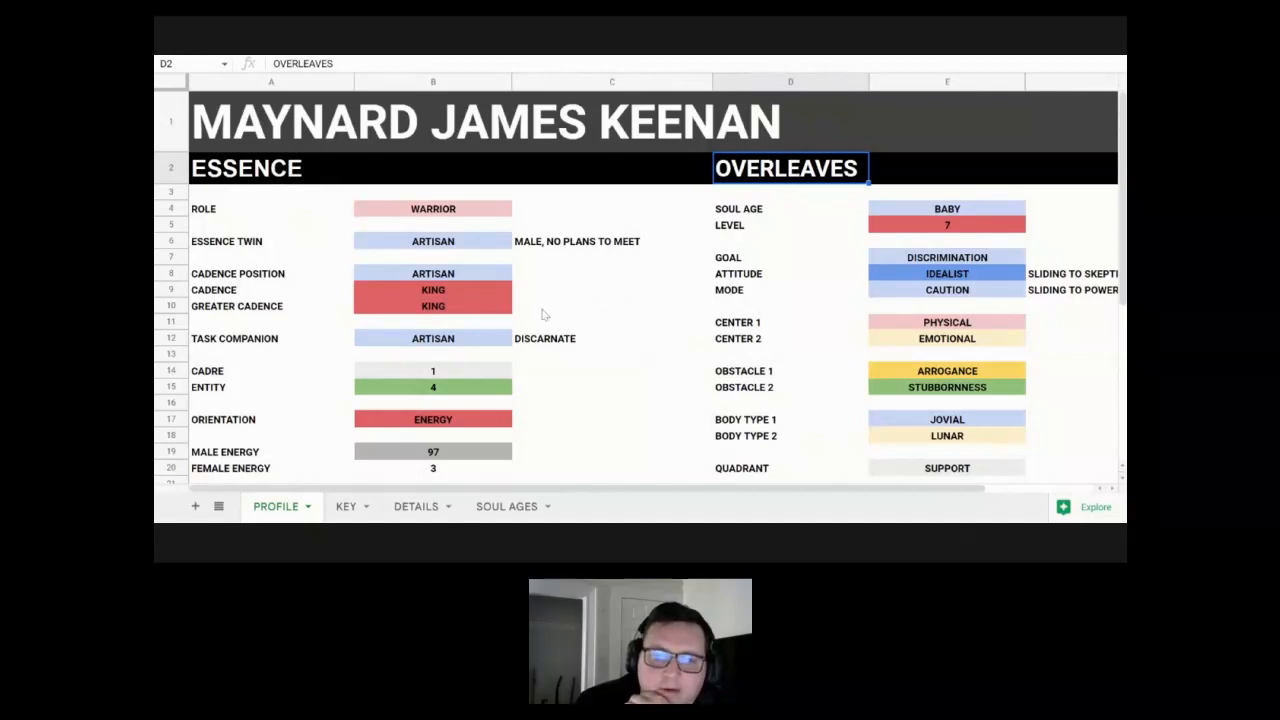
mouse_move(561, 286)
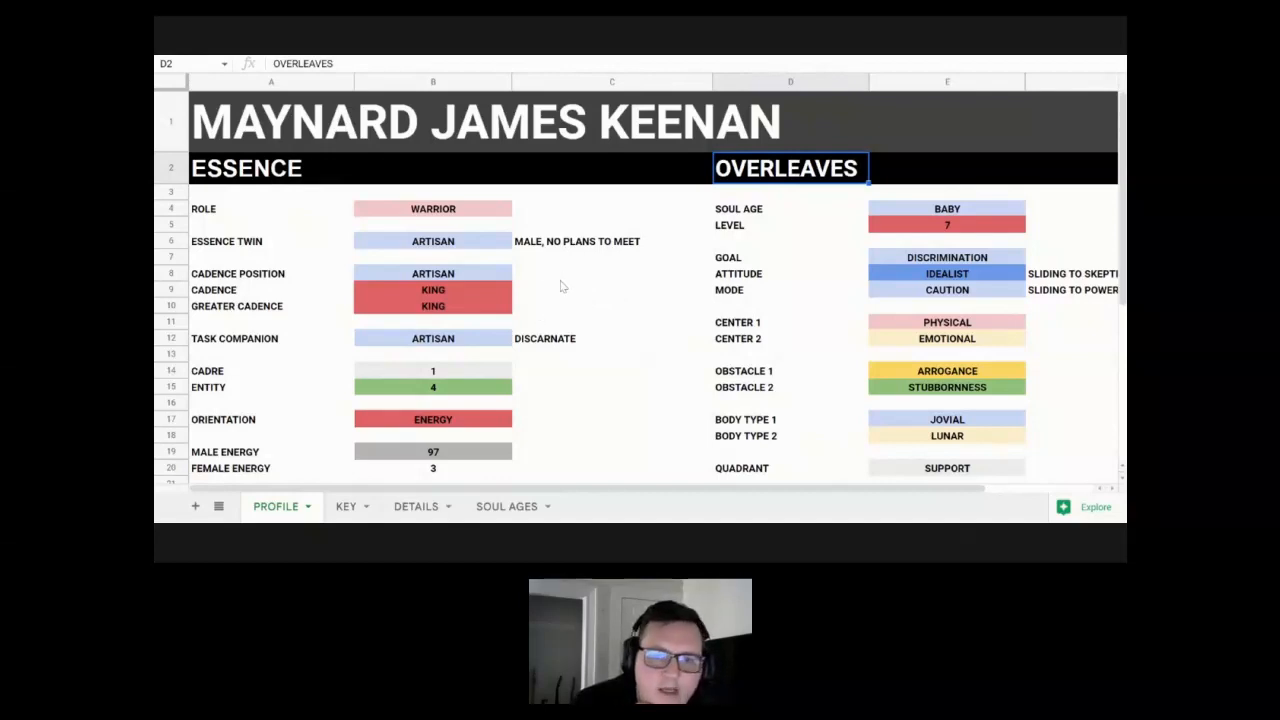